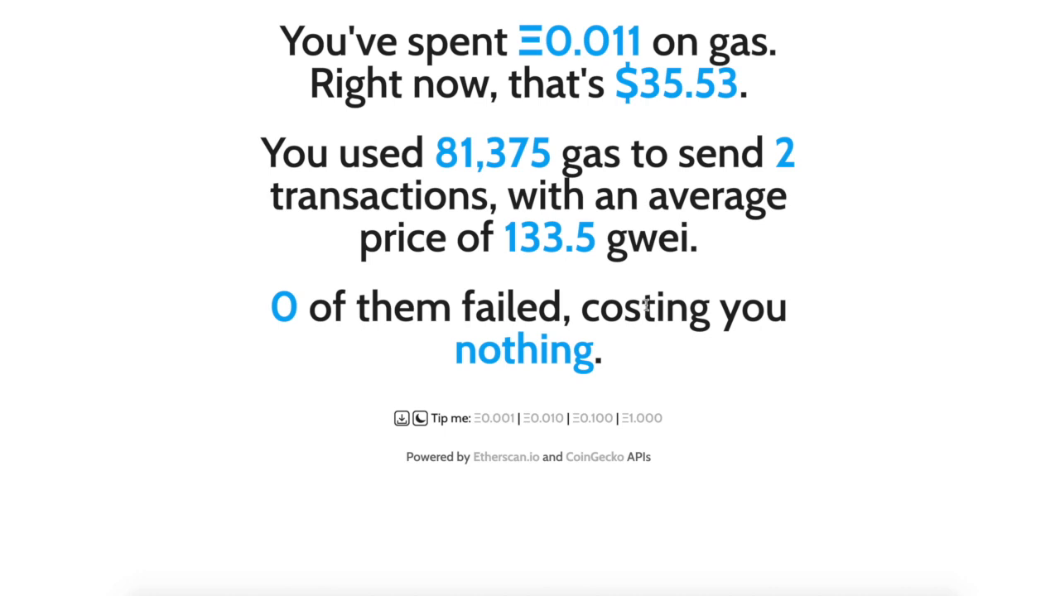
mouse_move(692, 51)
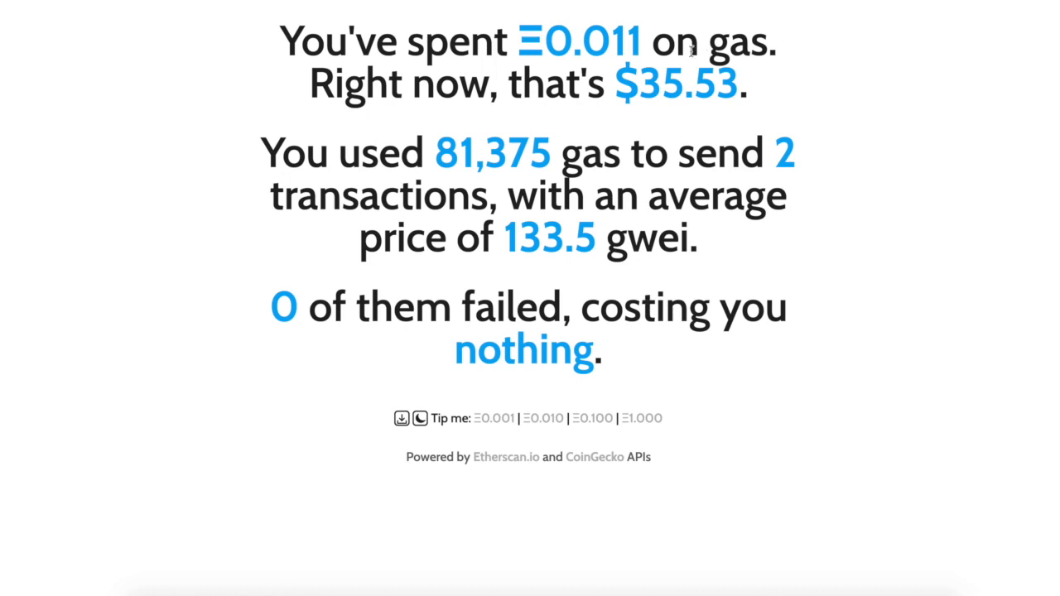
mouse_move(709, 131)
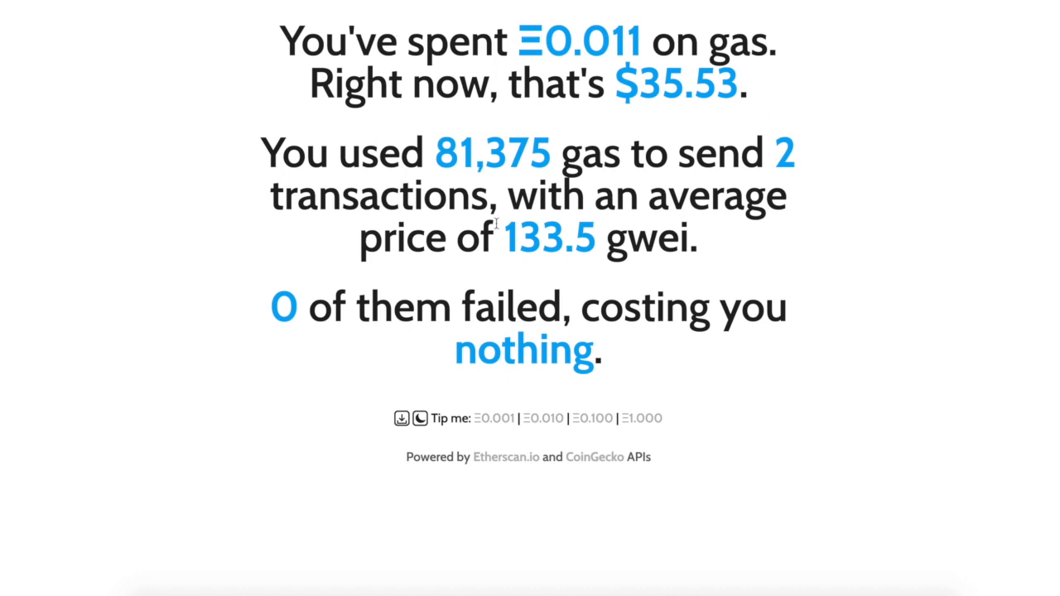
mouse_move(564, 280)
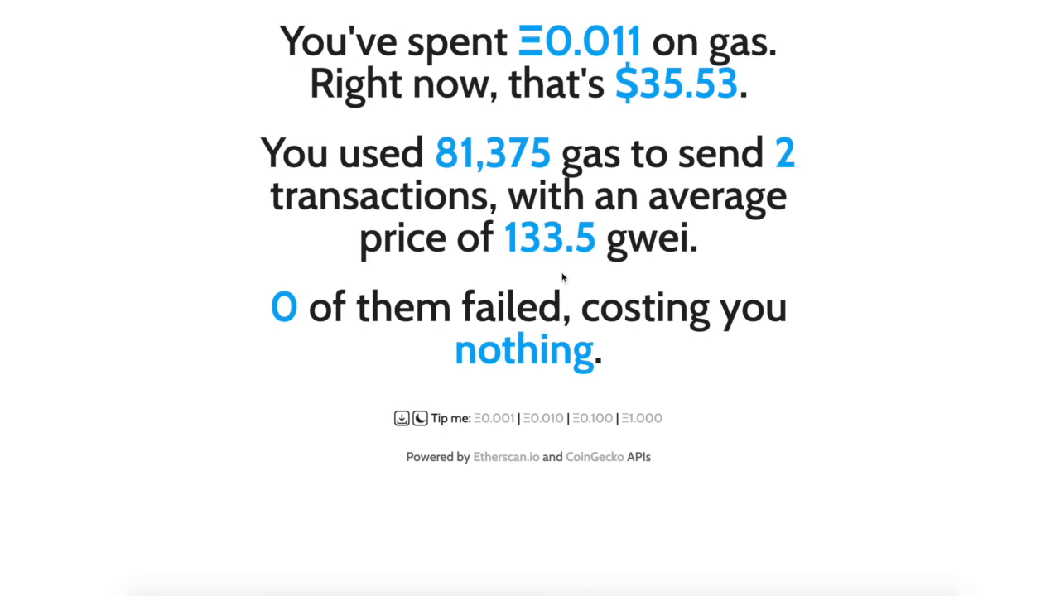
mouse_move(702, 356)
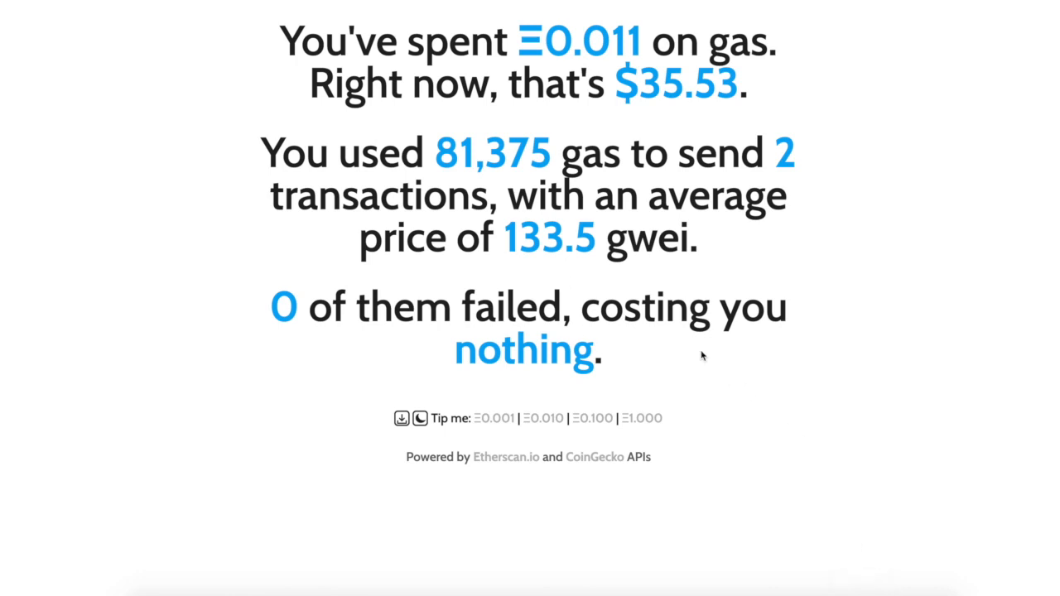
mouse_move(643, 79)
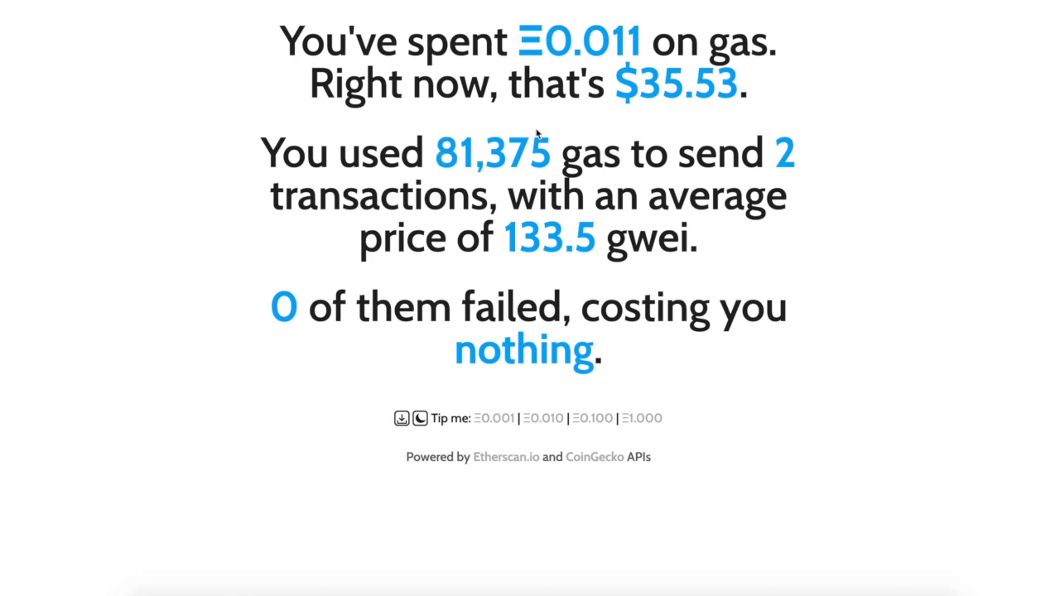
mouse_move(537, 136)
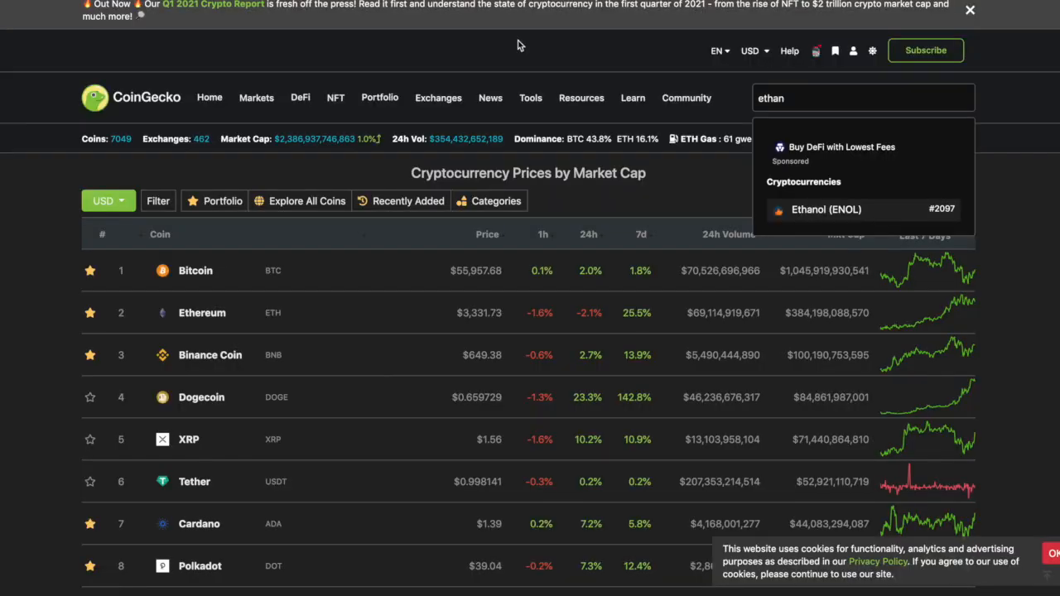
Dismiss the Ethanol search to reveal ETH gas prices: 100 fast, 61 standard, 51 safe gwei
left_click(862, 98)
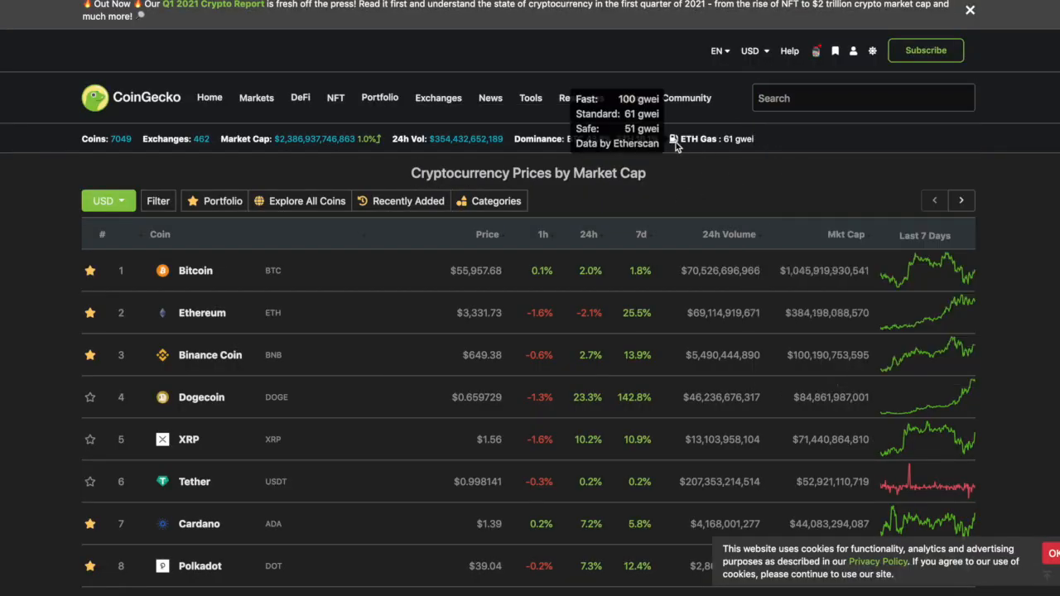
mouse_move(746, 190)
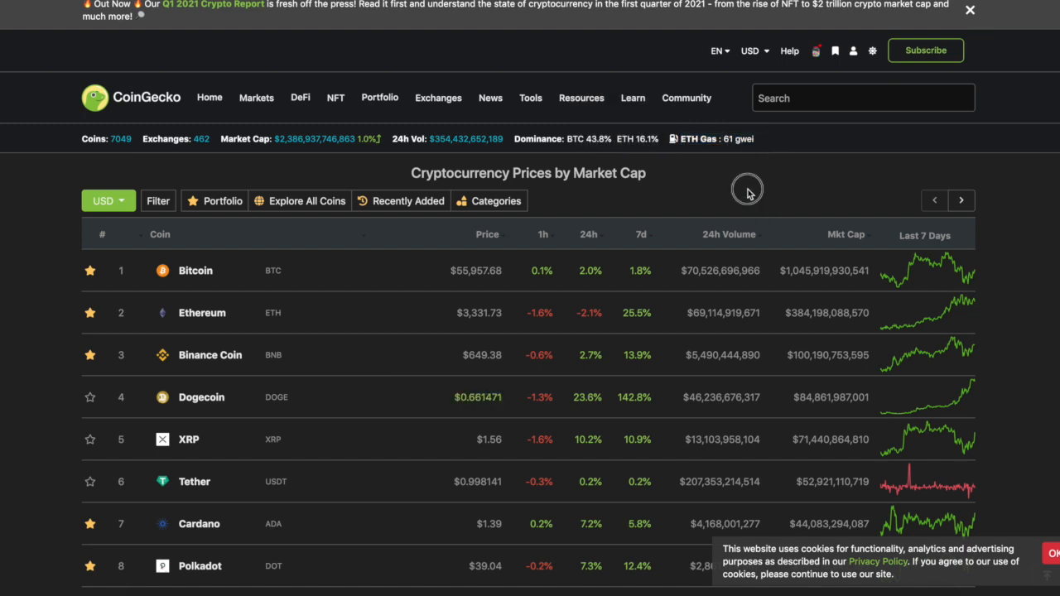
mouse_move(713, 139)
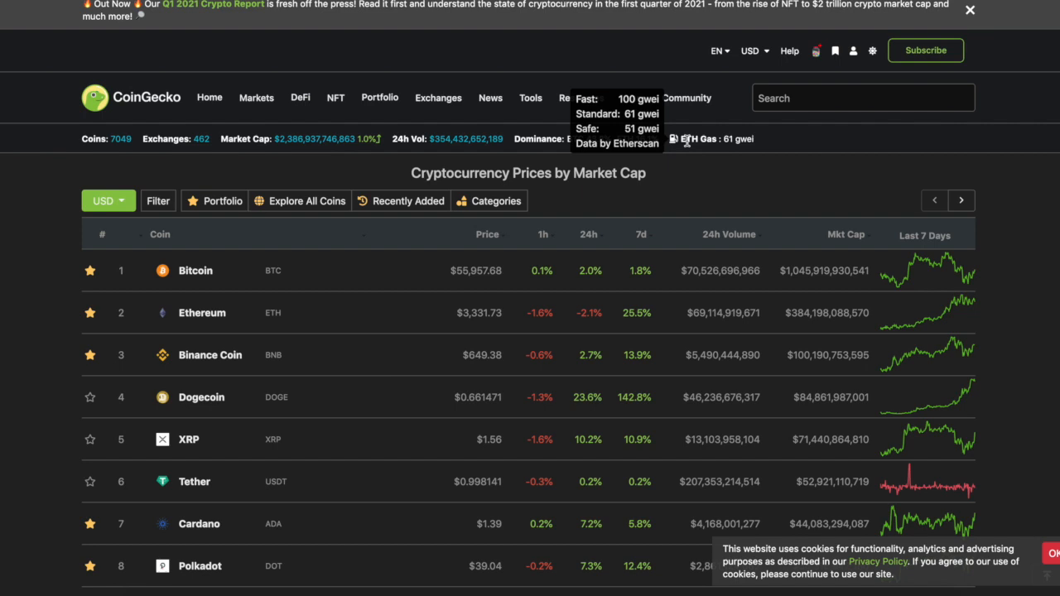
mouse_move(729, 179)
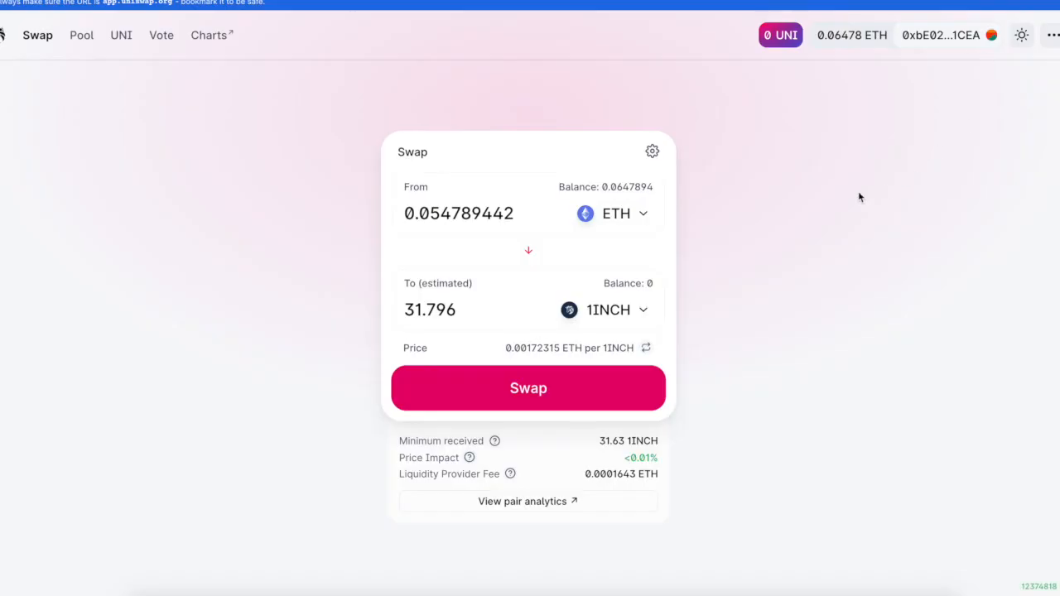
mouse_move(529, 388)
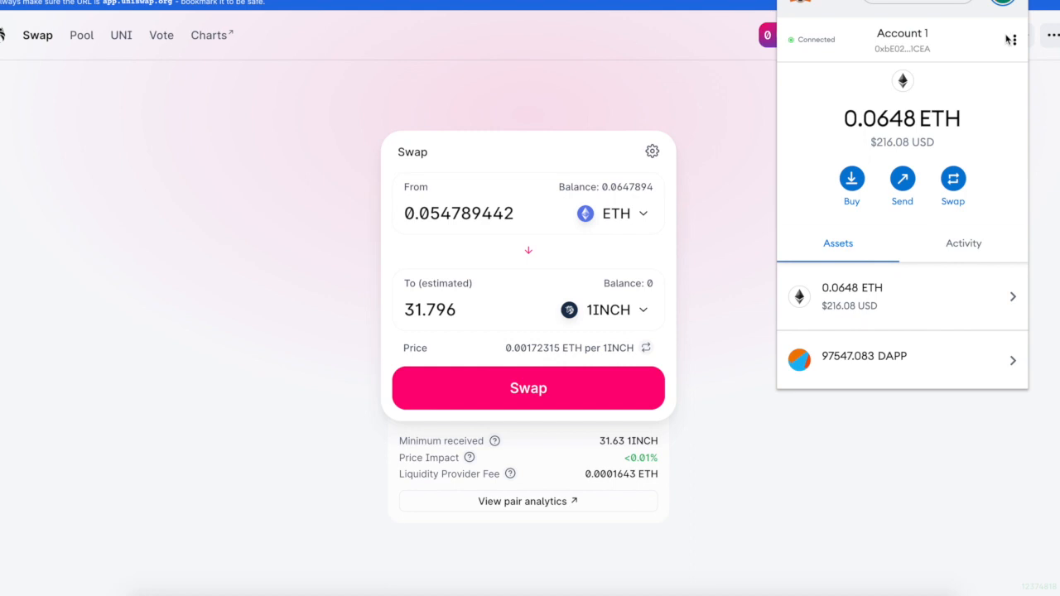
mouse_move(1014, 42)
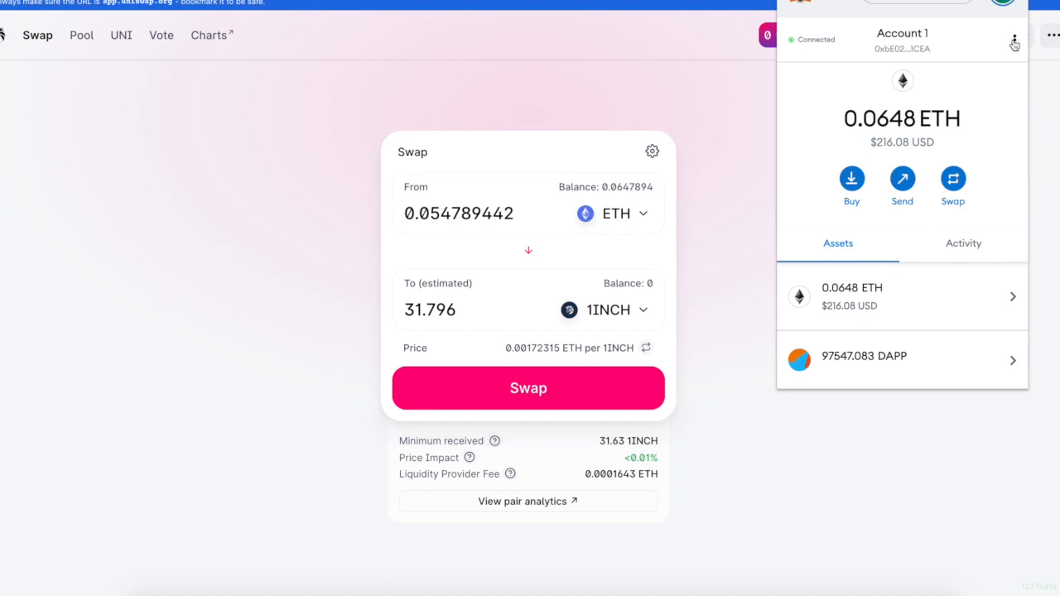
mouse_move(1014, 43)
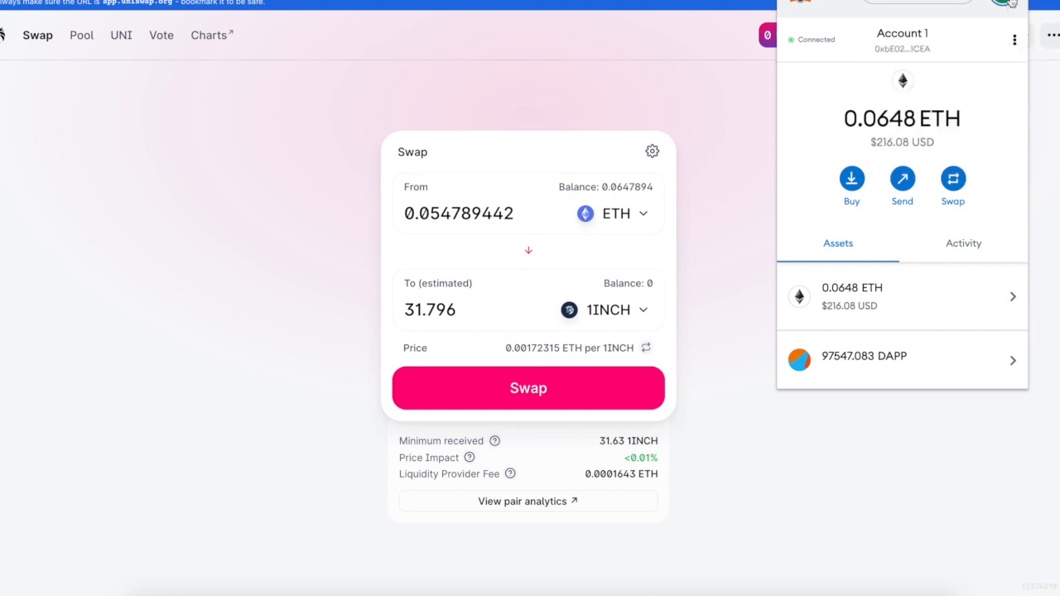
Reach MetaMask's Advanced settings and switch Advanced gas controls on
left_click(1014, 39)
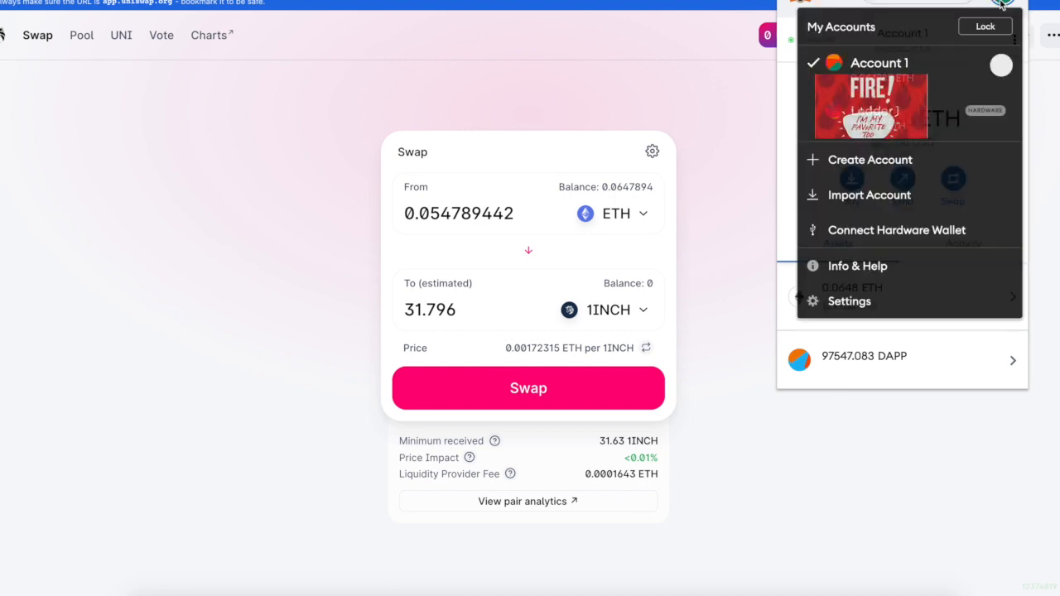
left_click(849, 301)
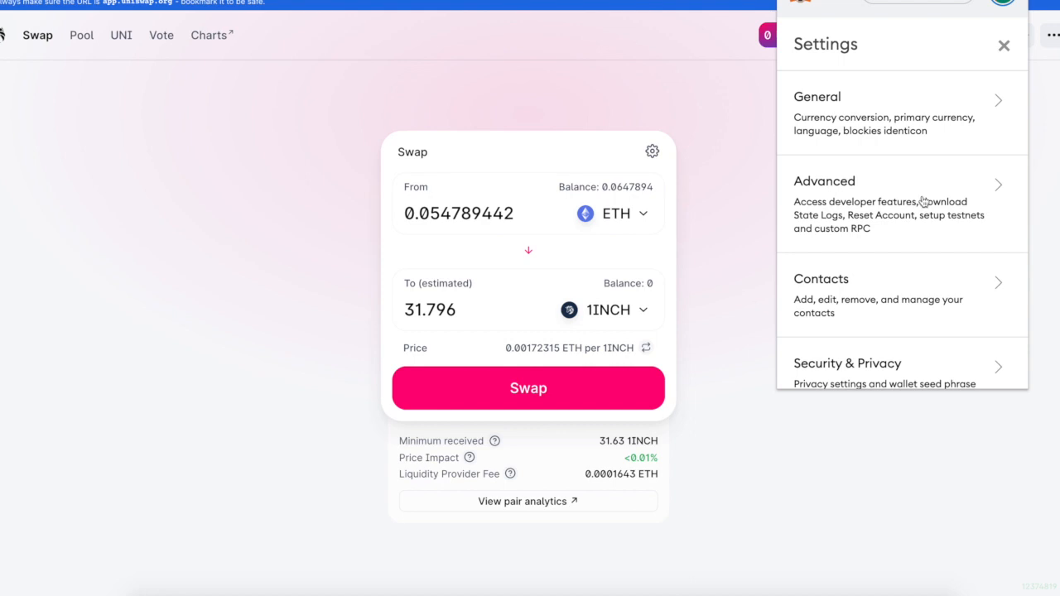
left_click(901, 203)
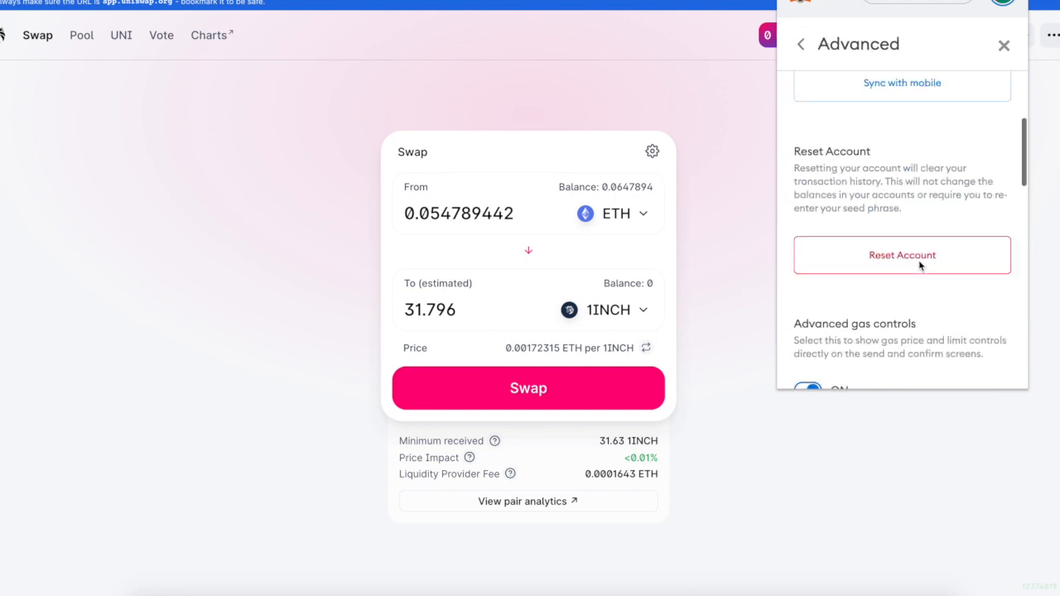
scroll("down", 3)
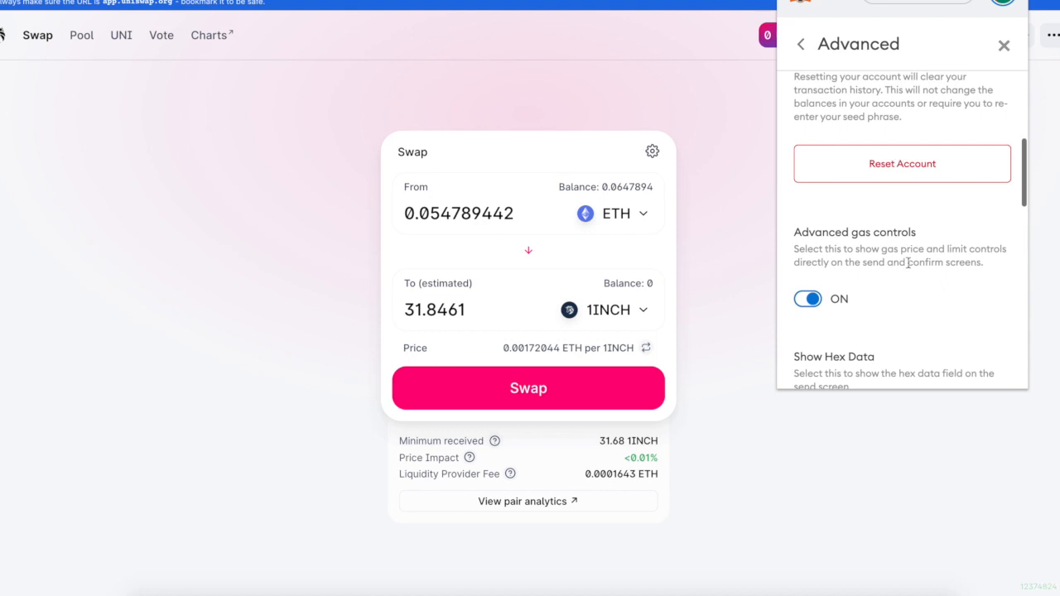
scroll("down", 3)
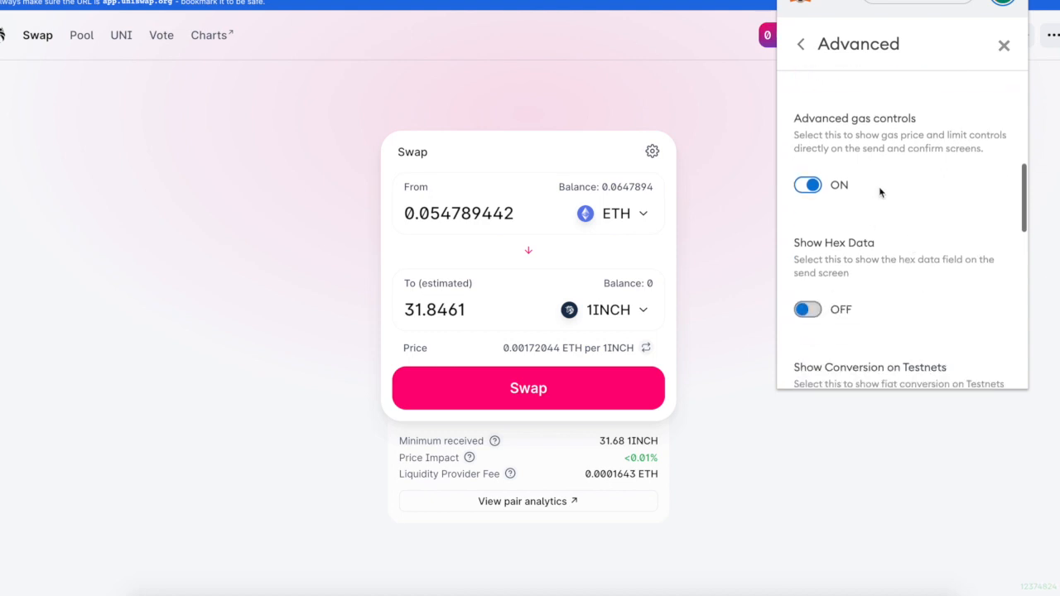
mouse_move(793, 112)
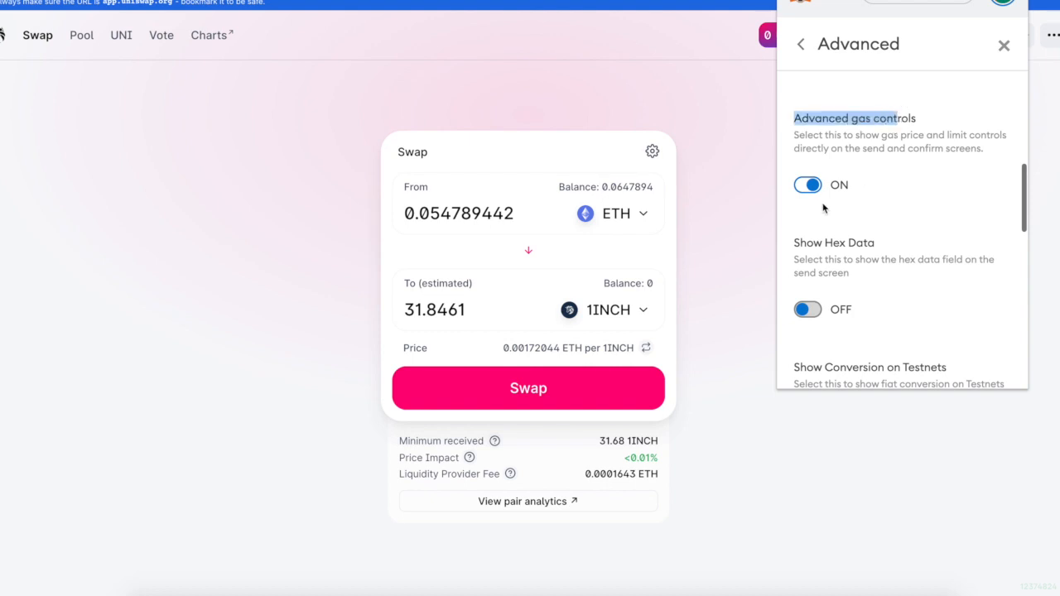
mouse_move(1053, 126)
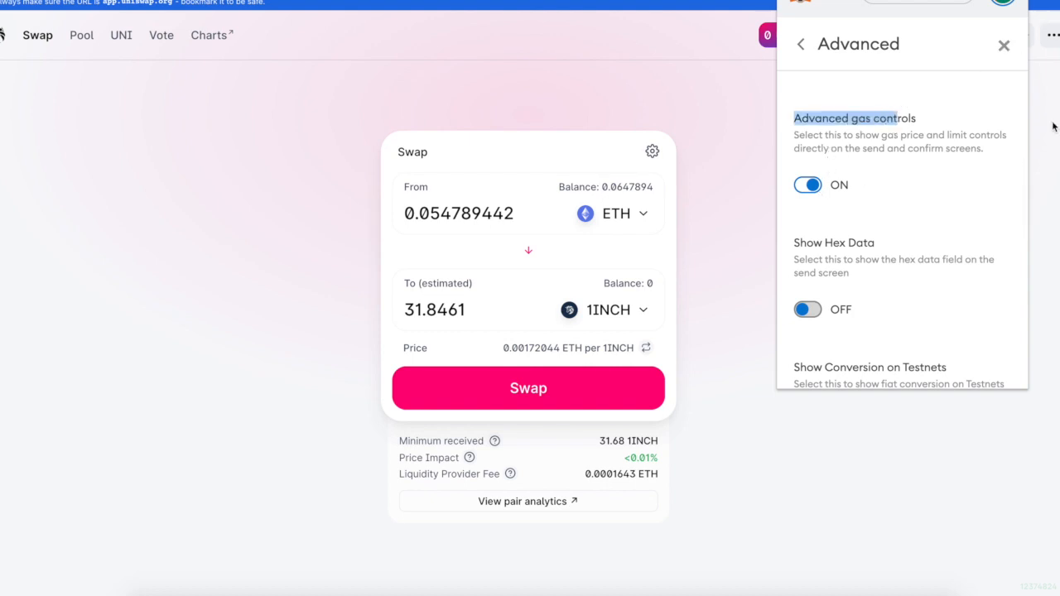
Leave MetaMask settings and confirm the swap of 0.0547894 ETH for 31.8461 1INCH
left_click(1004, 45)
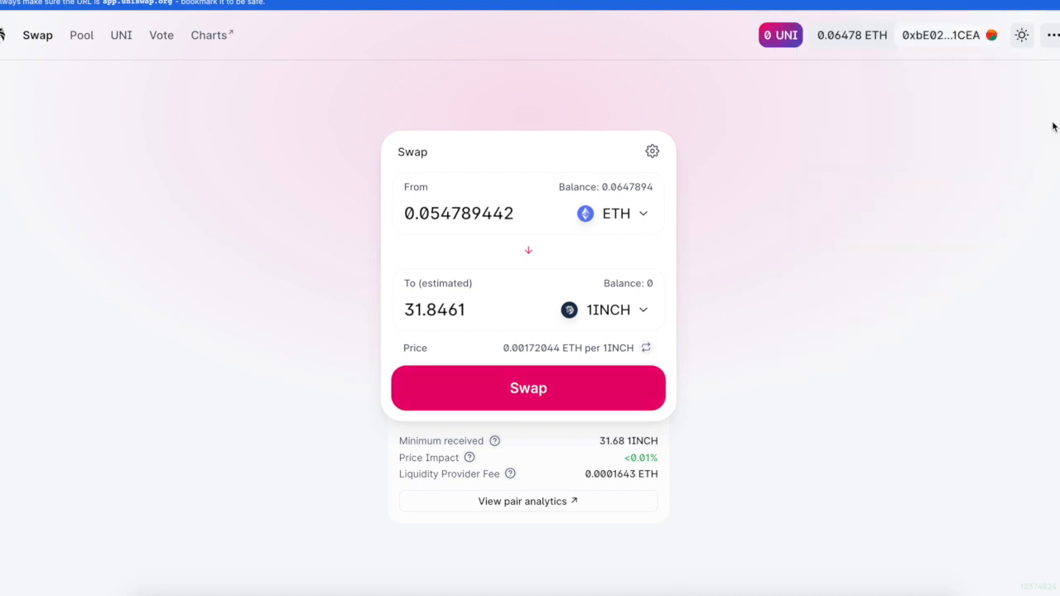
left_click(529, 387)
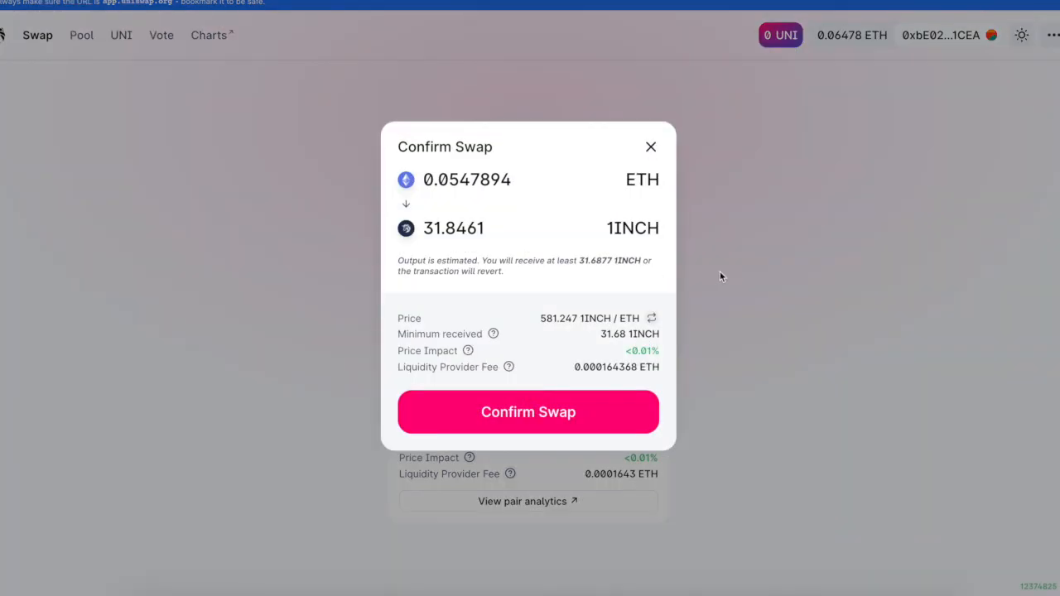
mouse_move(528, 424)
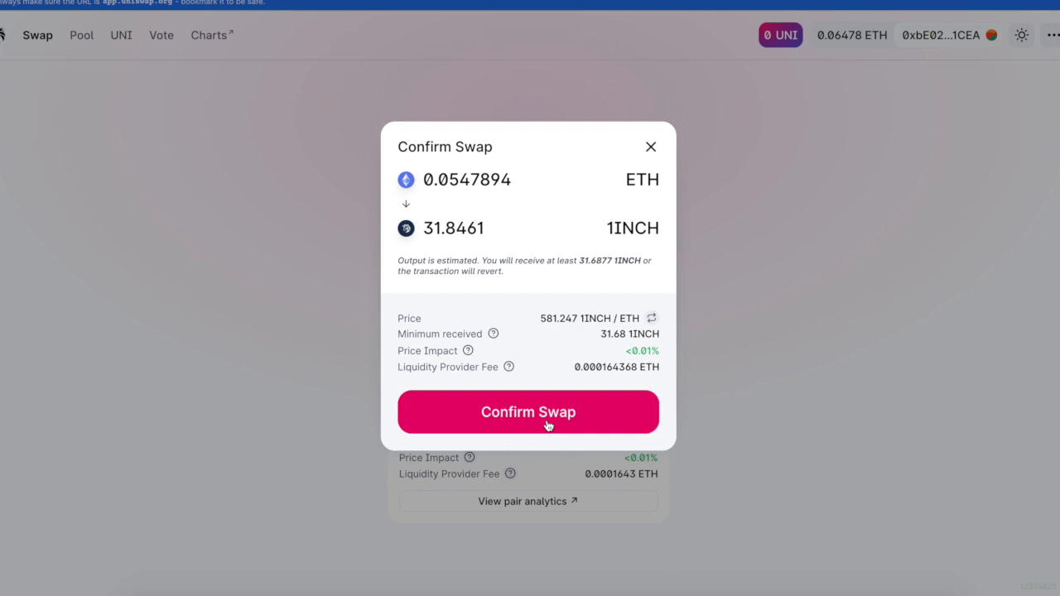
left_click(527, 411)
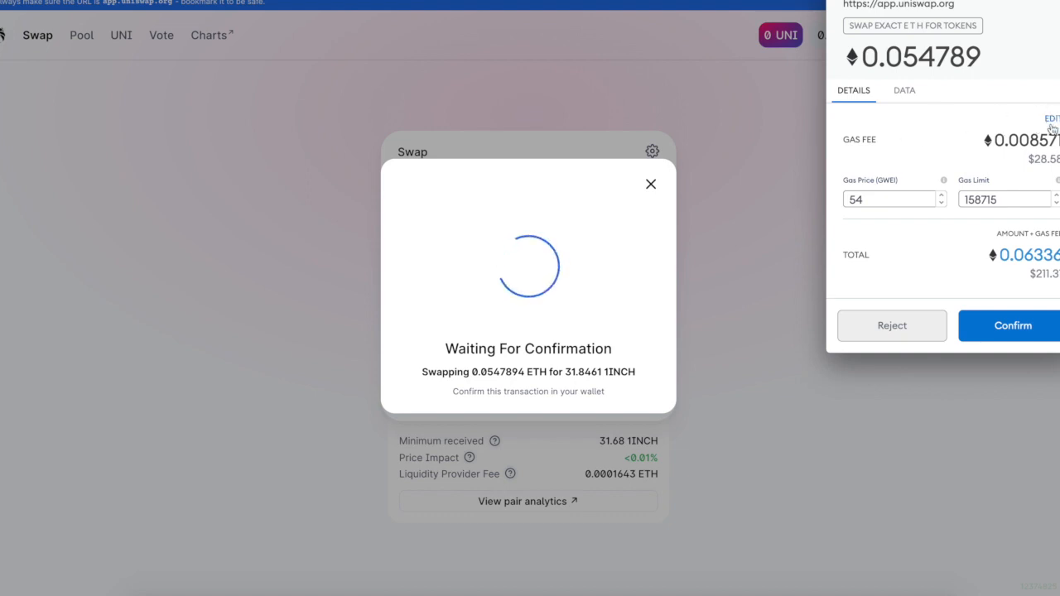
mouse_move(875, 192)
type("01")
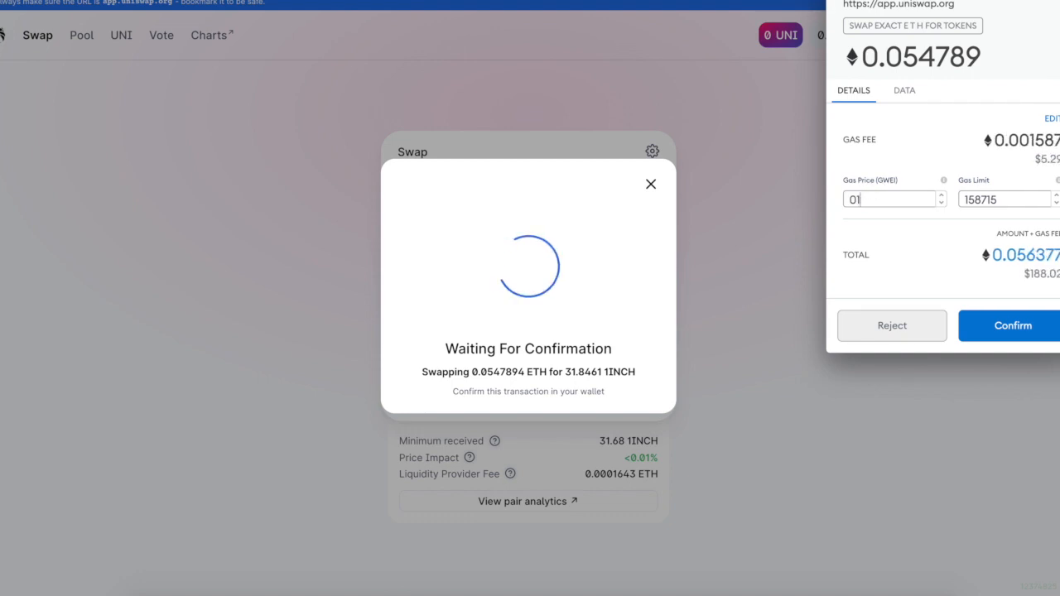
Edit the Gas Price field in the MetaMask confirmation popup
key("Backspace")
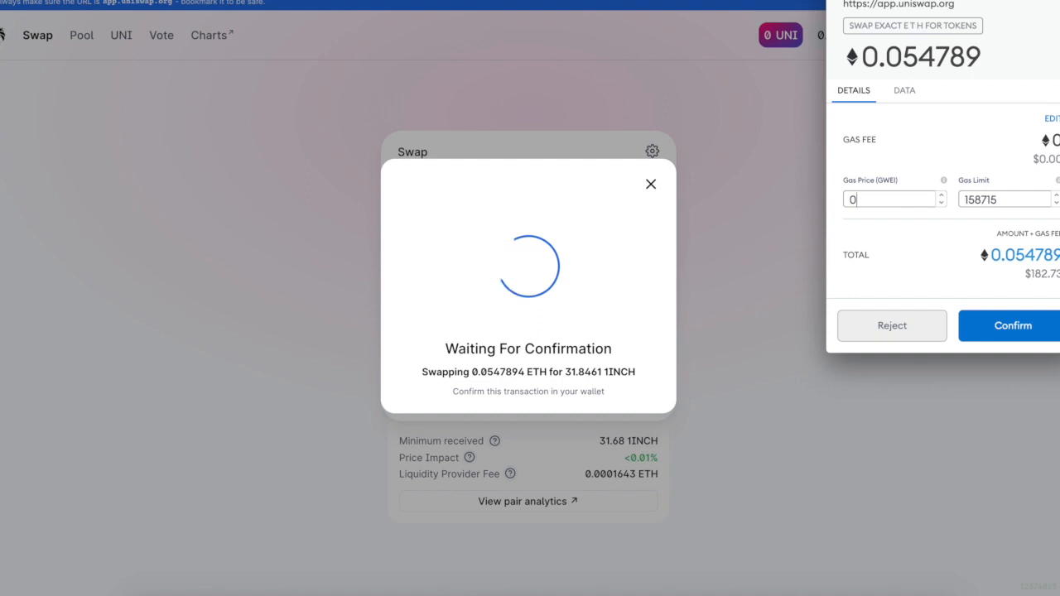
type("5")
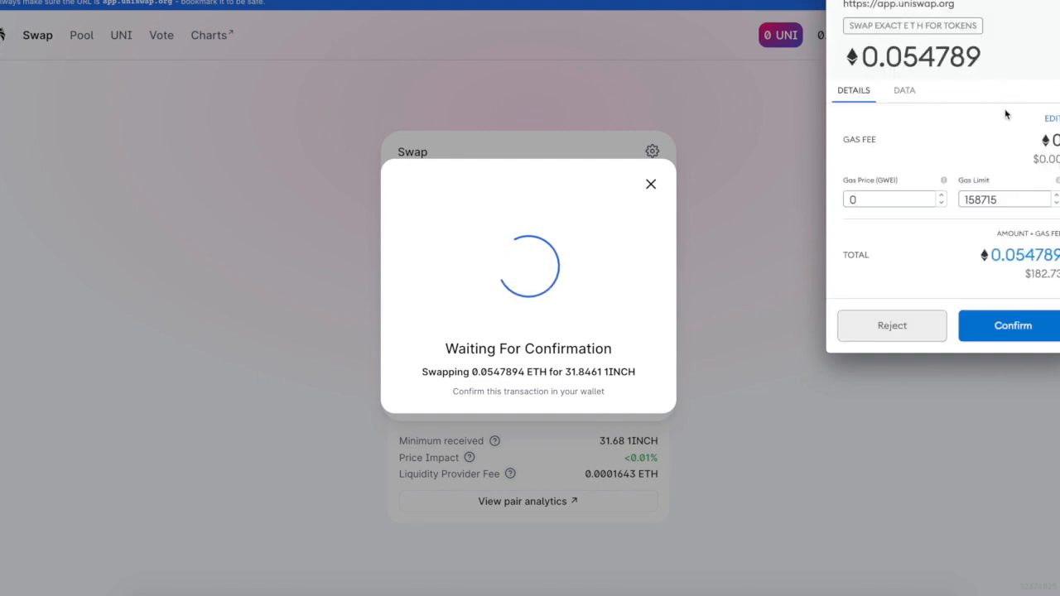
mouse_move(987, 132)
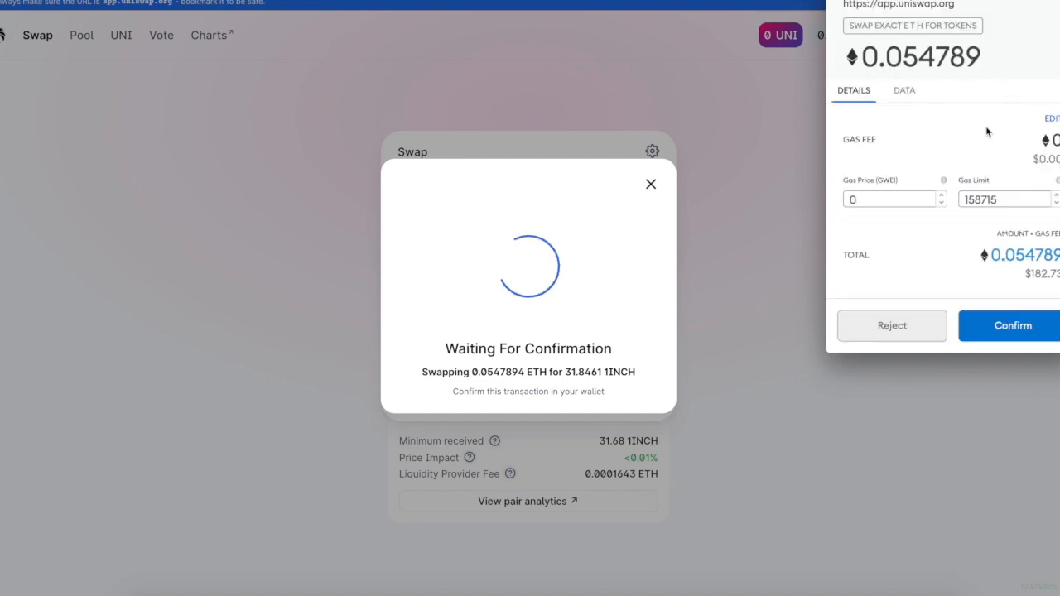
Choose the Slow gas option of 0.00857061 ETH, making the total 0.06336 ETH
left_click(1052, 118)
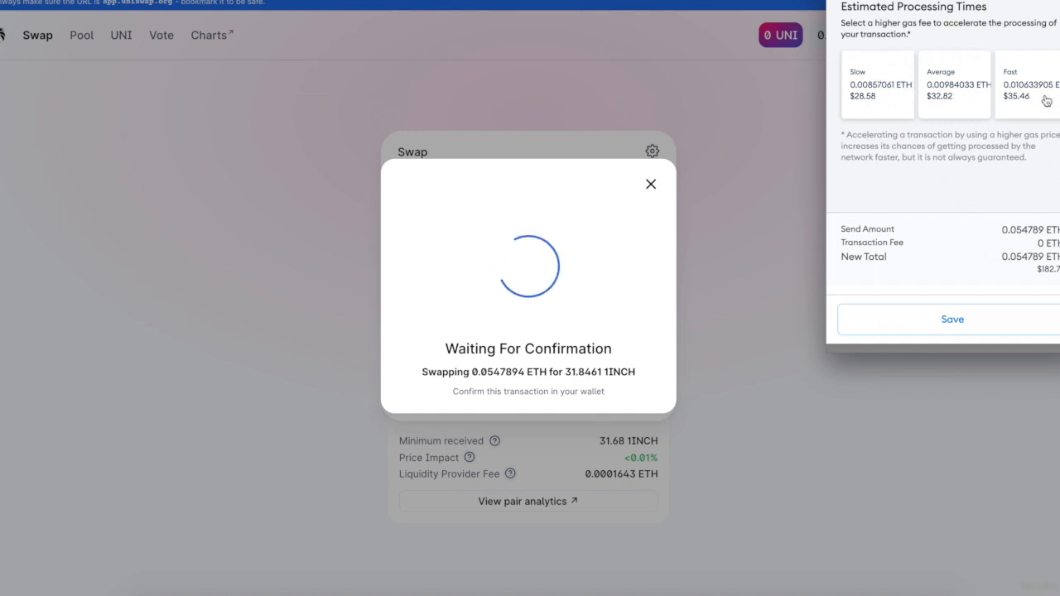
mouse_move(961, 265)
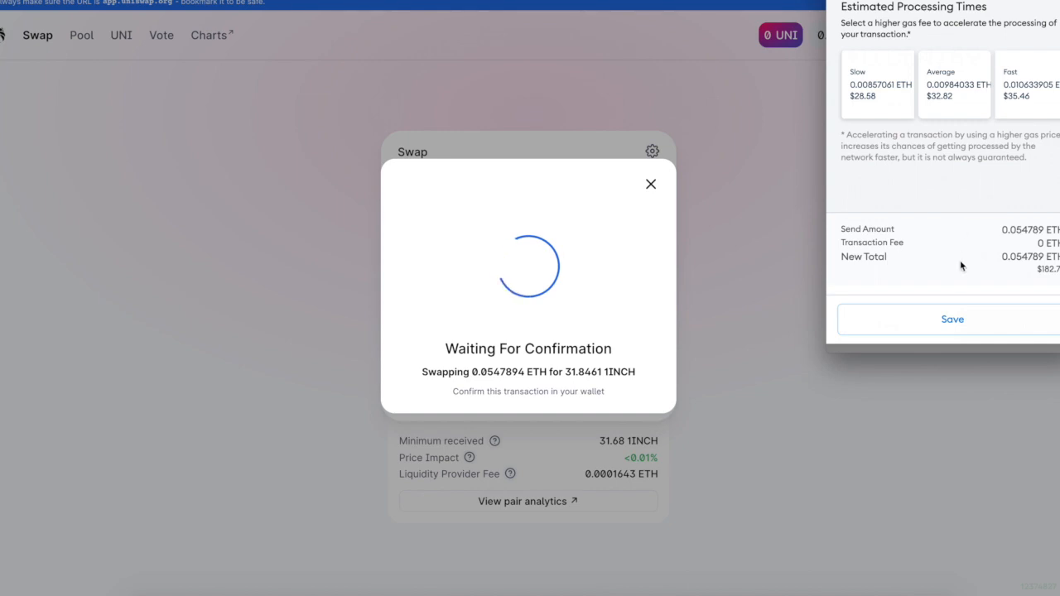
left_click(878, 83)
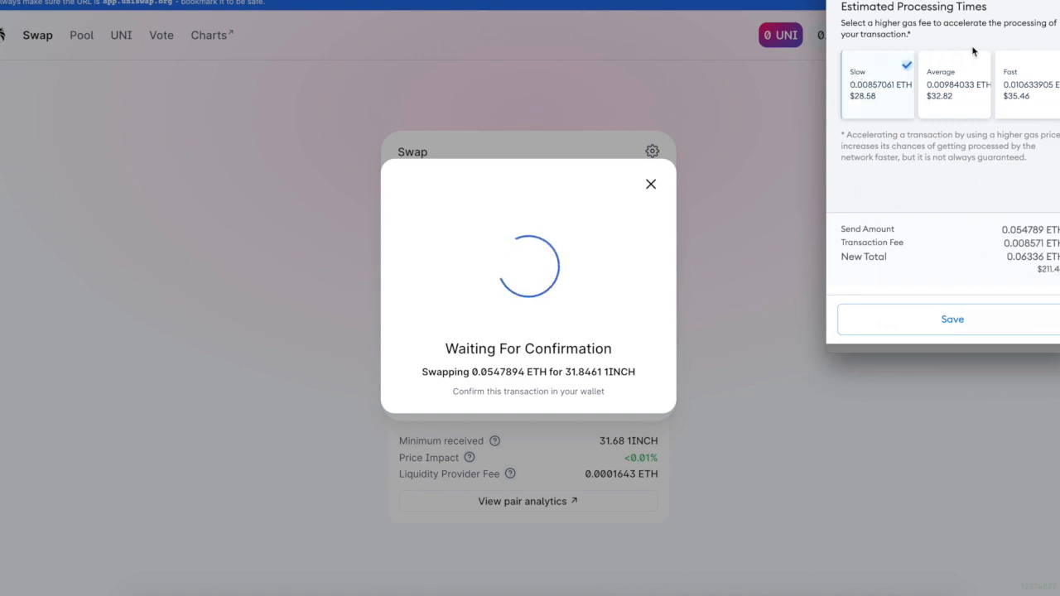
left_click(1027, 83)
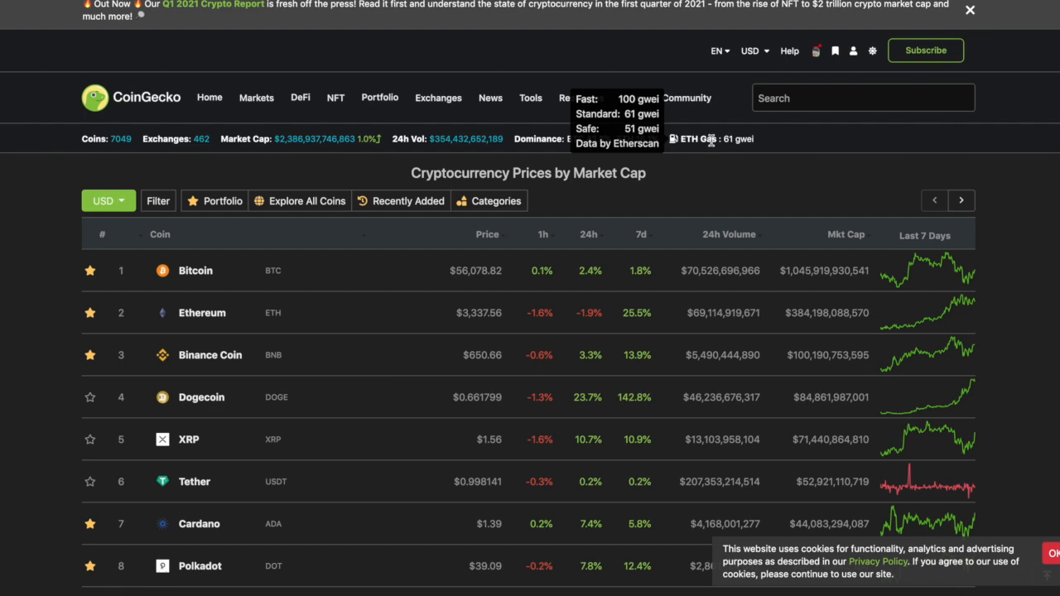
mouse_move(700, 112)
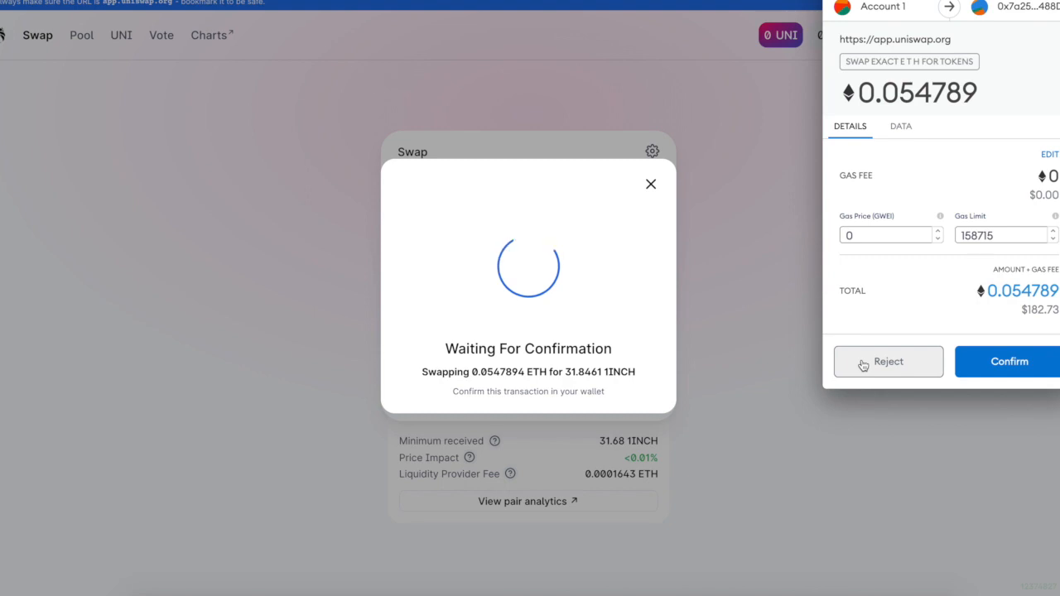
Reject the pending swap, returning to Uniswap's 0.054789442 ETH to 31.8461 1INCH quote
left_click(888, 362)
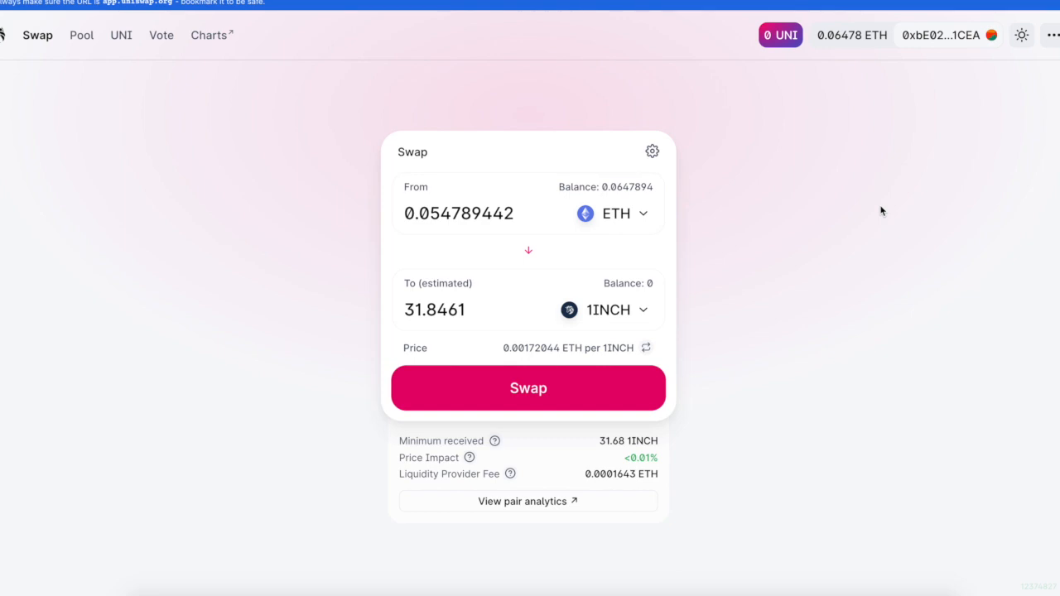
mouse_move(865, 30)
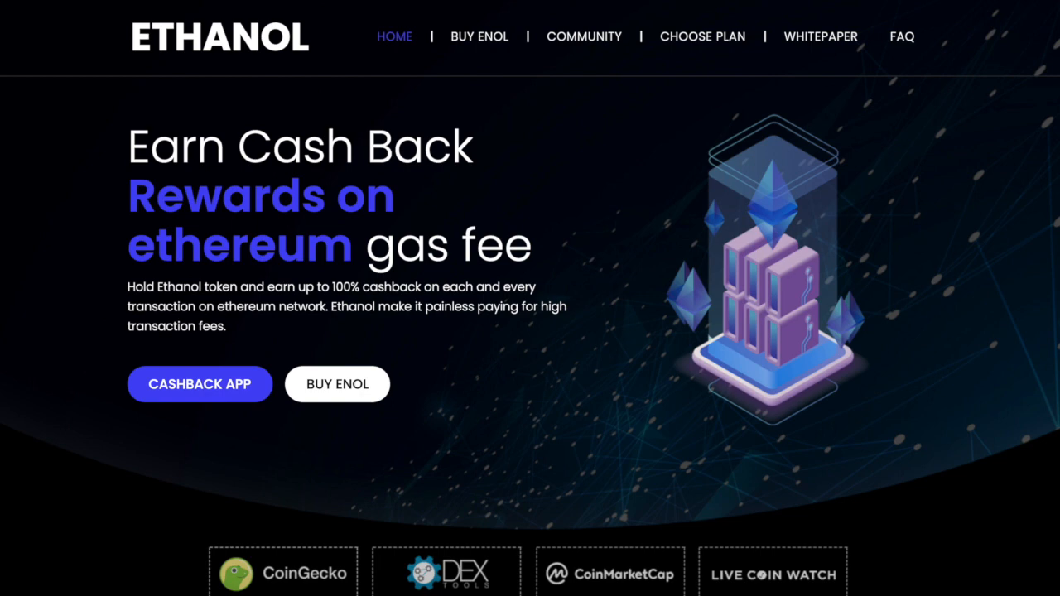
mouse_move(611, 308)
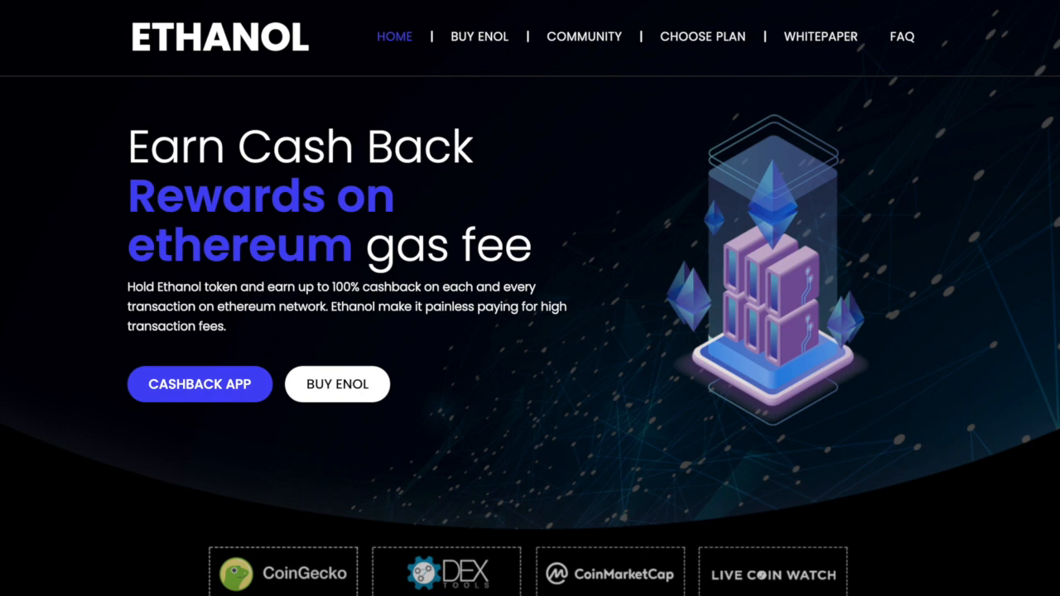
mouse_move(802, 190)
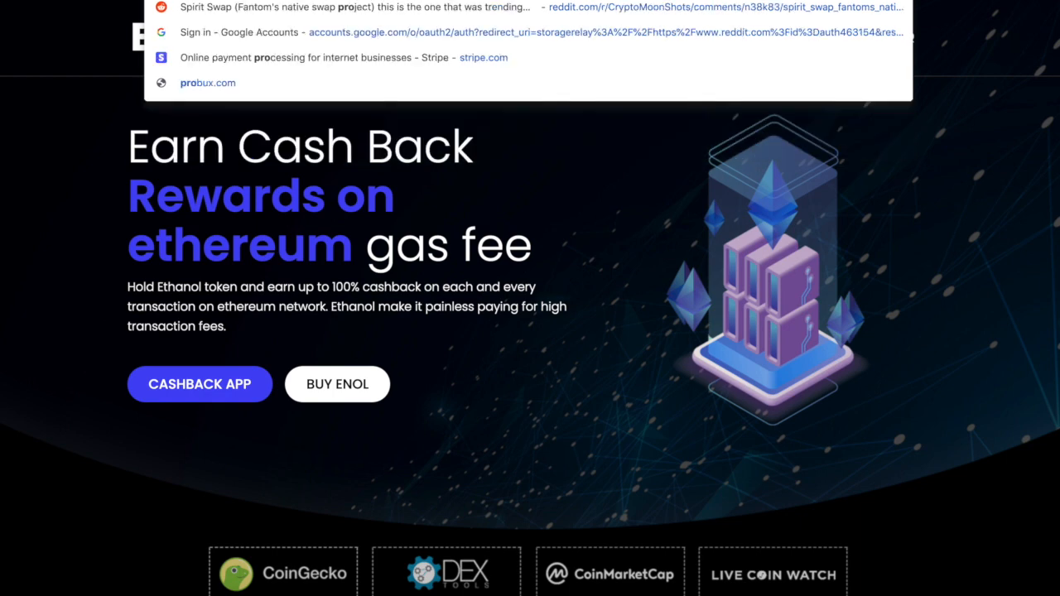
Search Google for 'proverbs 29' from the address bar
type("proverbs 29")
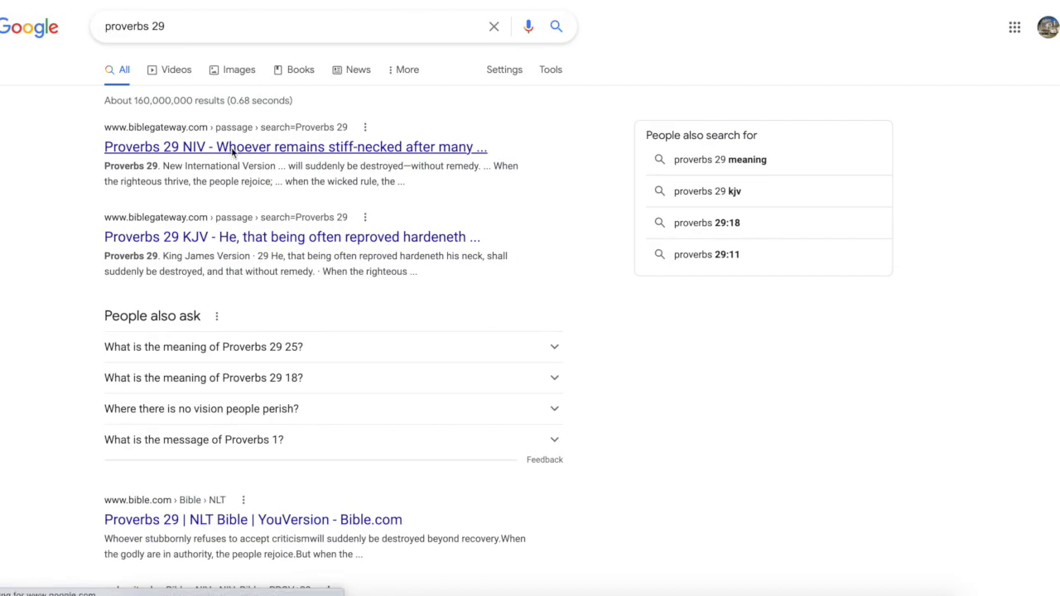
left_click(295, 145)
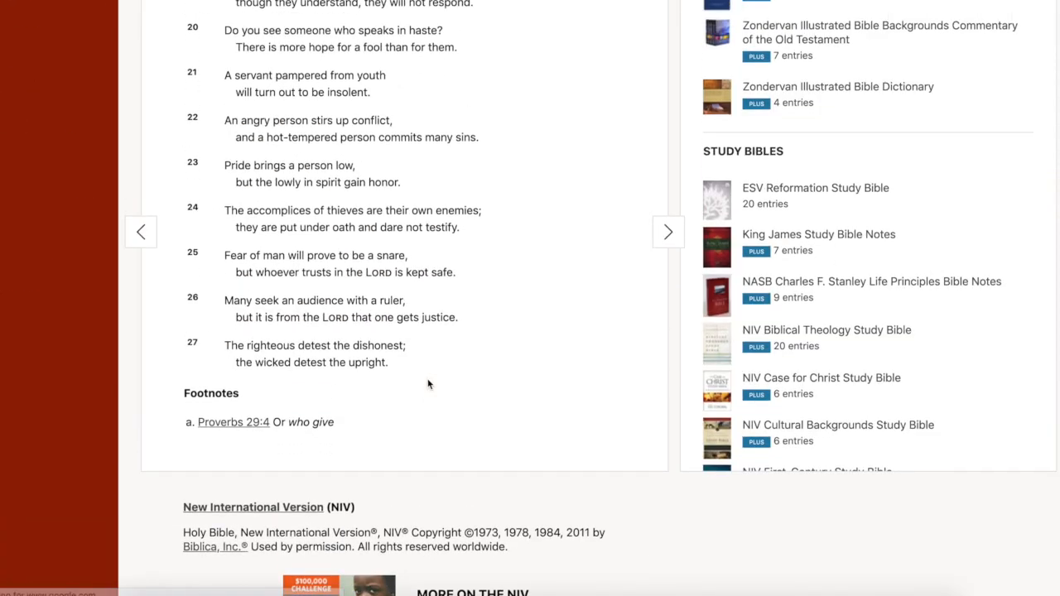
scroll("up", 3)
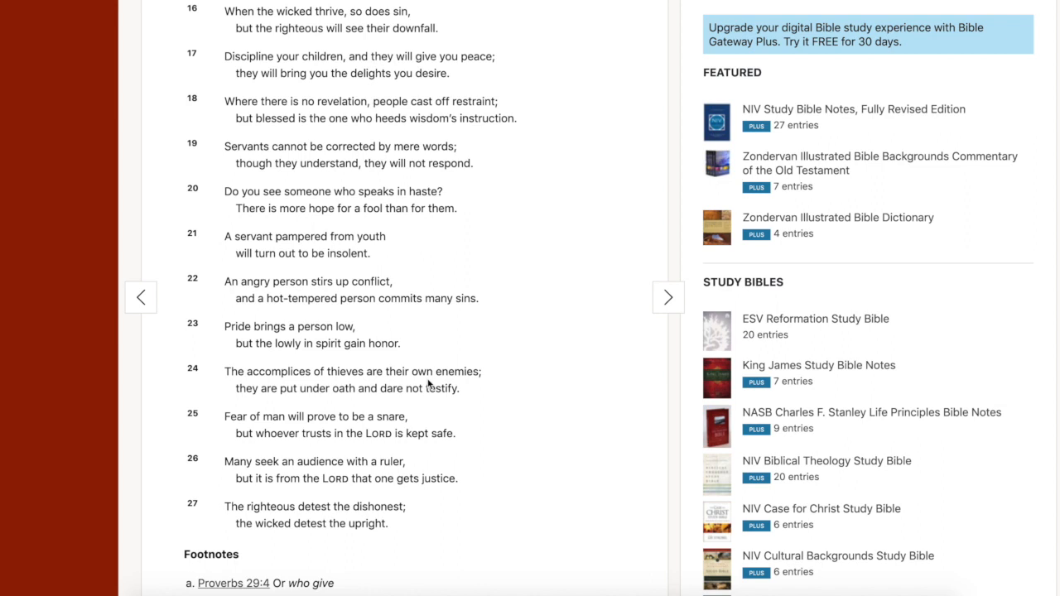
mouse_move(159, 362)
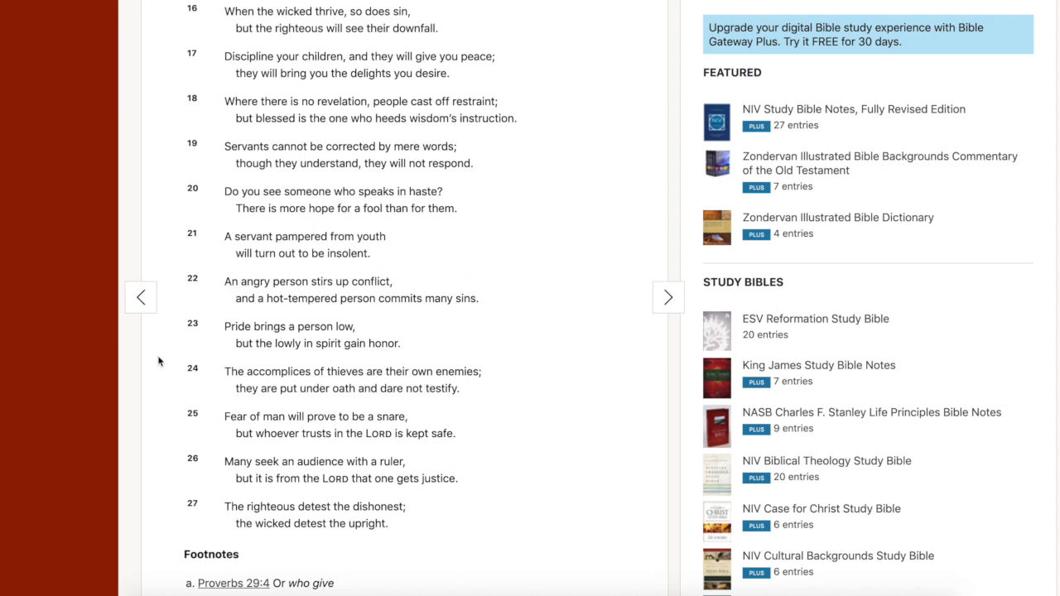
mouse_move(522, 260)
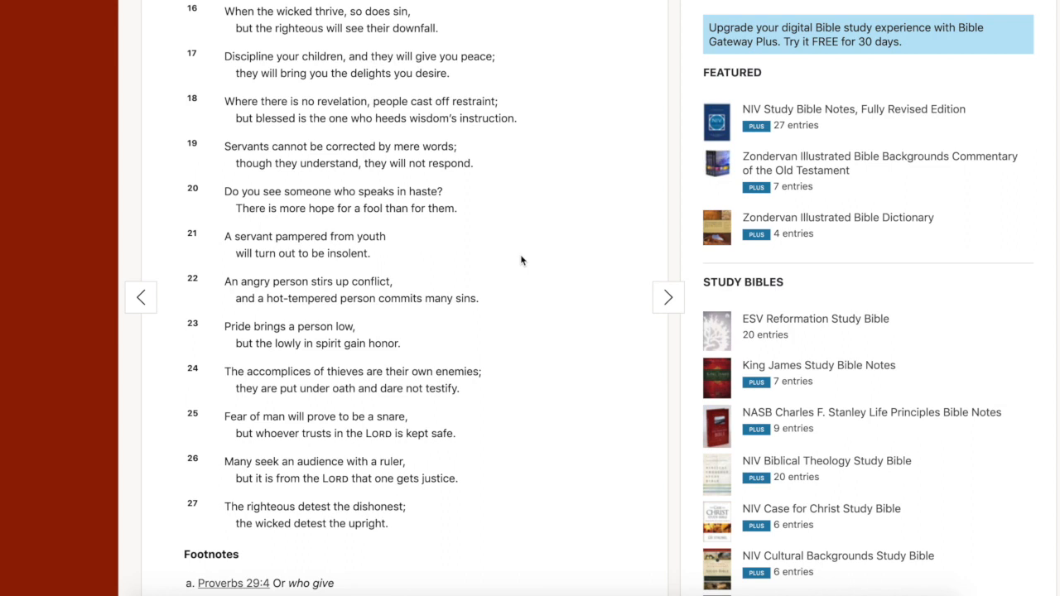
mouse_move(524, 275)
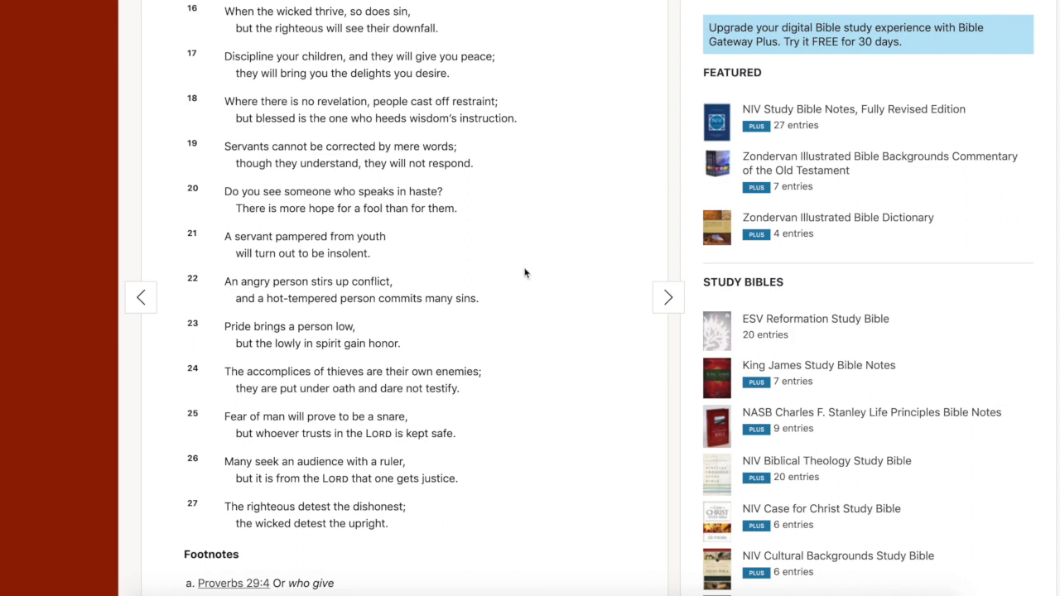
mouse_move(514, 245)
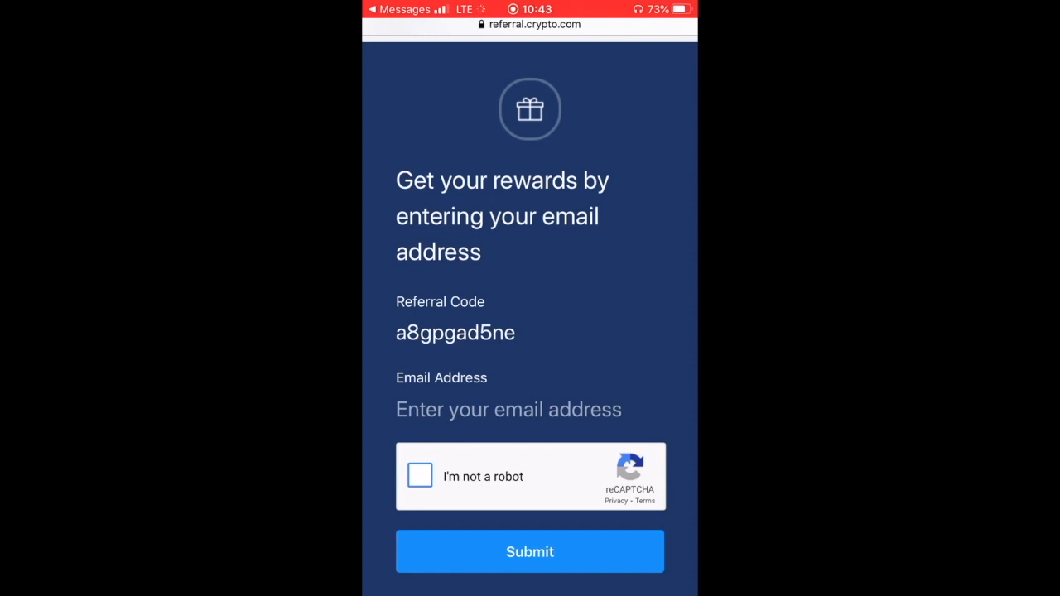
scroll("up", 3)
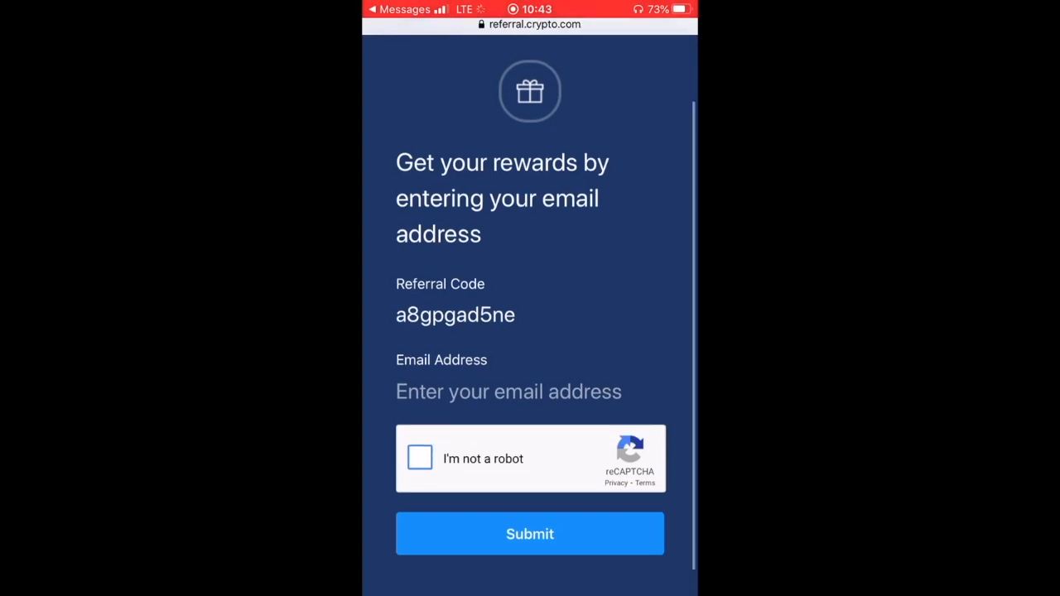
scroll("down", 3)
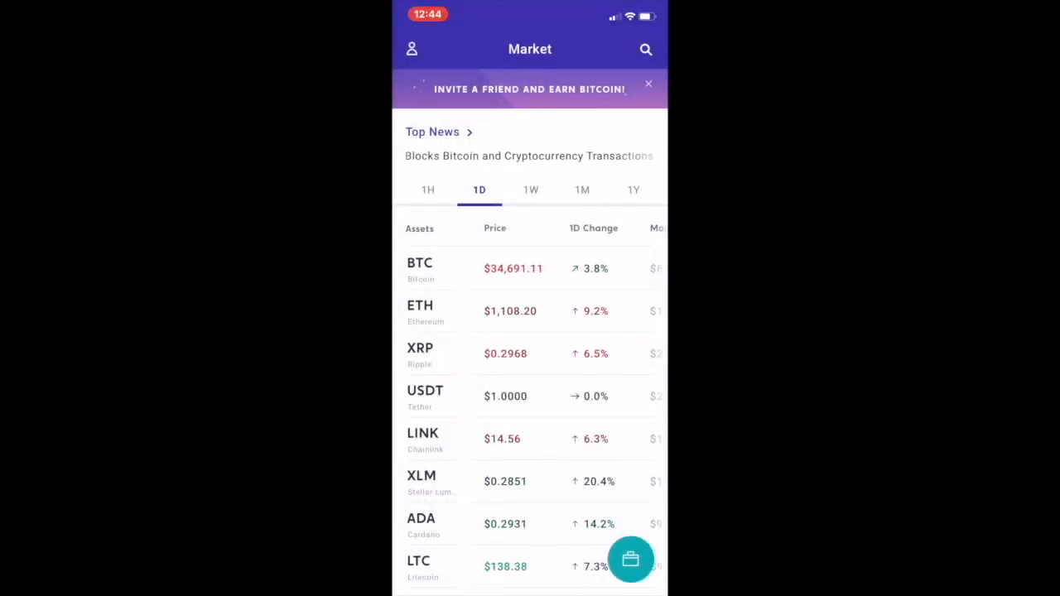
View Crypto.com's Market list of BTC, ETH, XRP prices with 1D changes
scroll("up", 3)
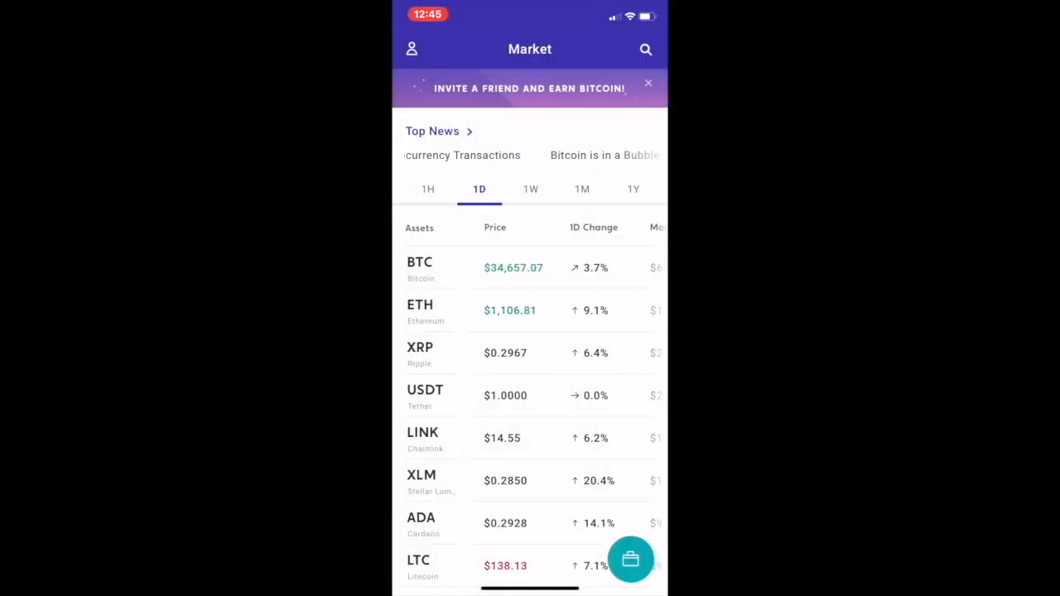
left_click(530, 89)
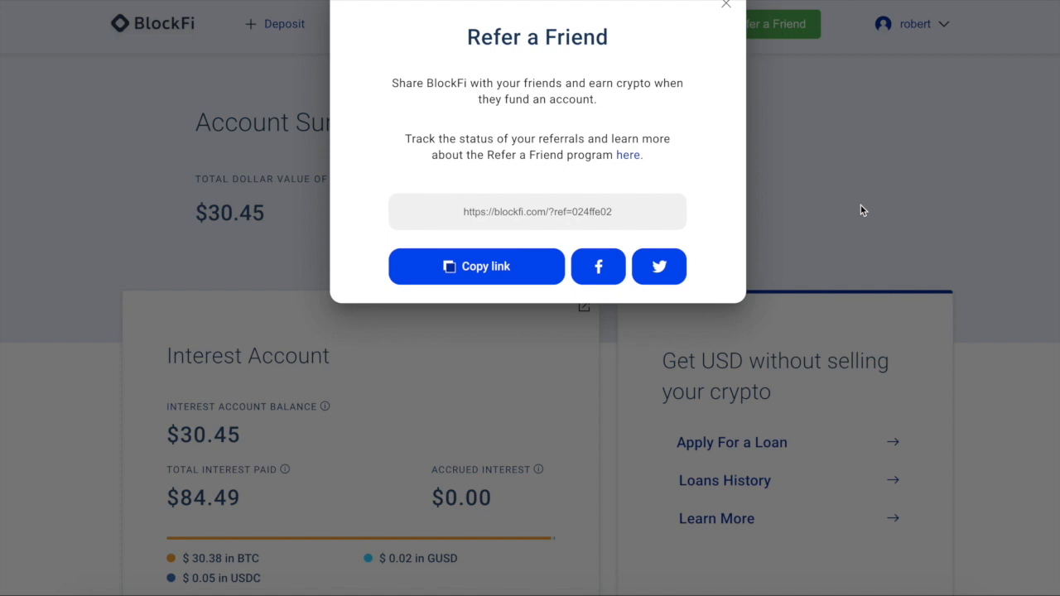
mouse_move(440, 220)
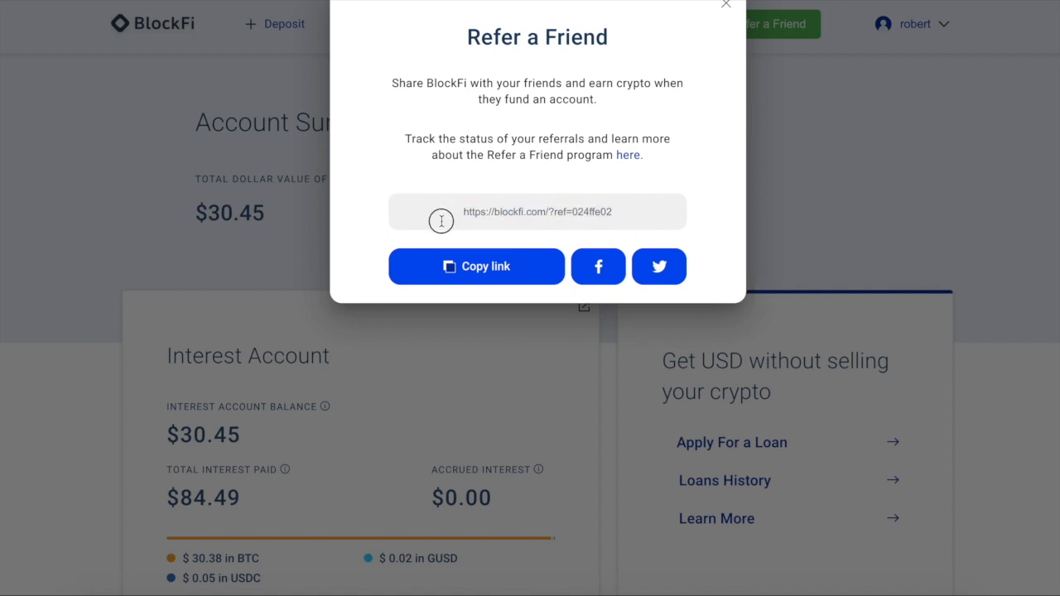
Select the referral code in BlockFi's Refer a Friend share link
double_click(593, 212)
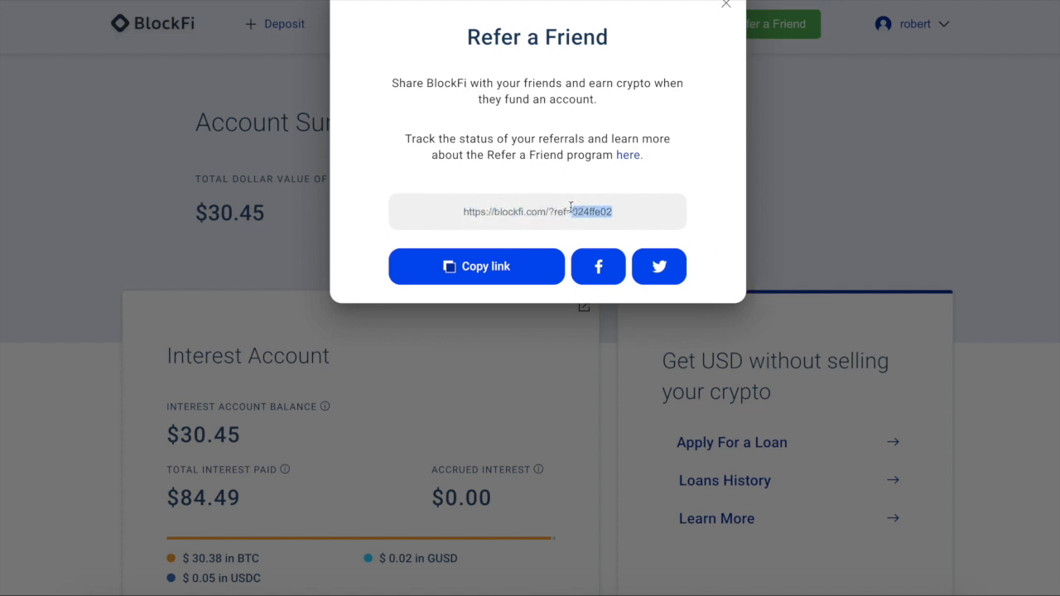
mouse_move(678, 236)
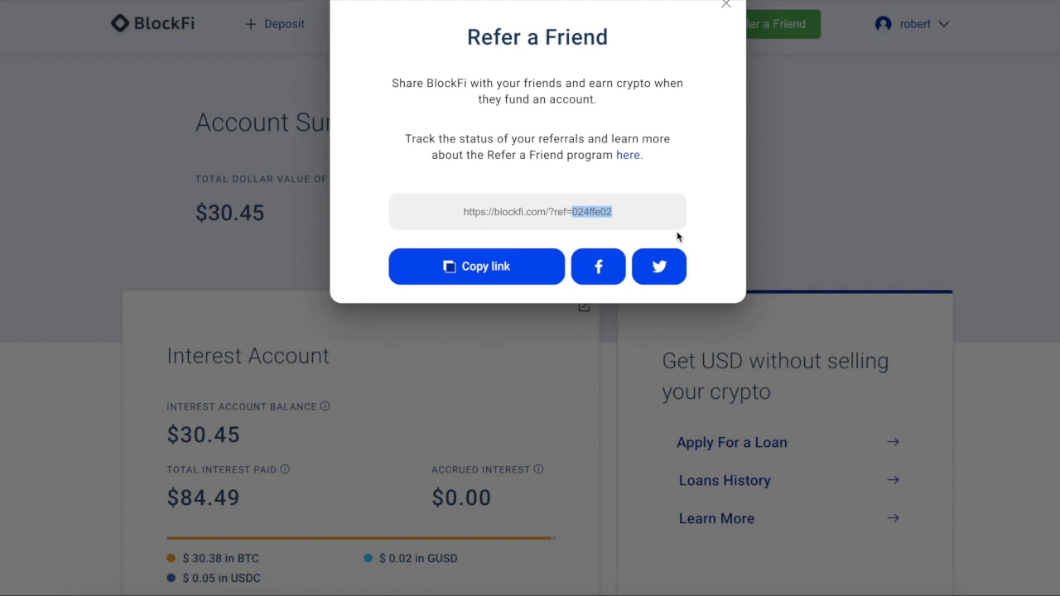
mouse_move(733, 44)
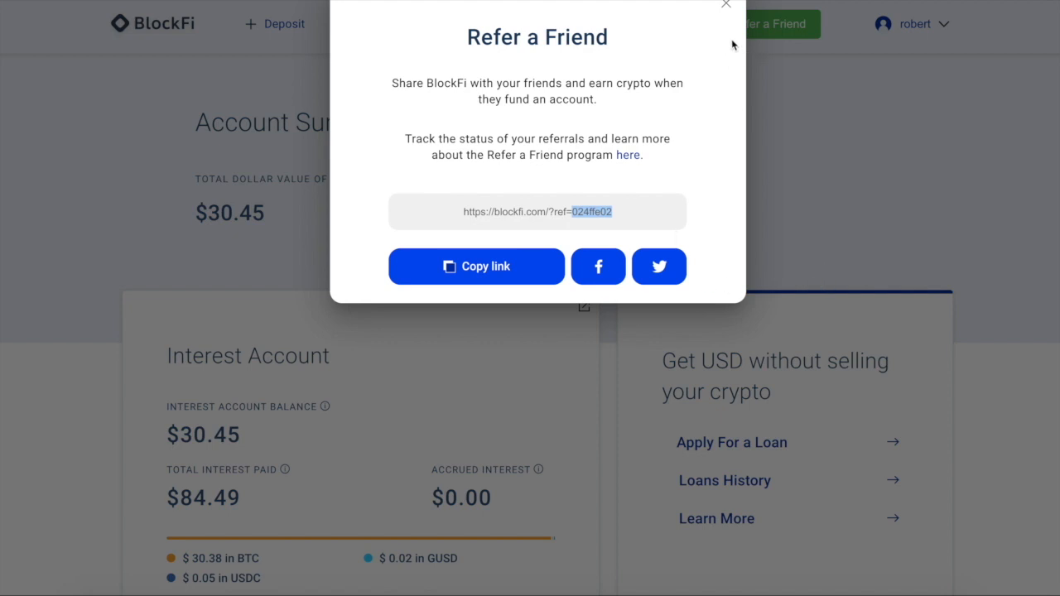
left_click(726, 5)
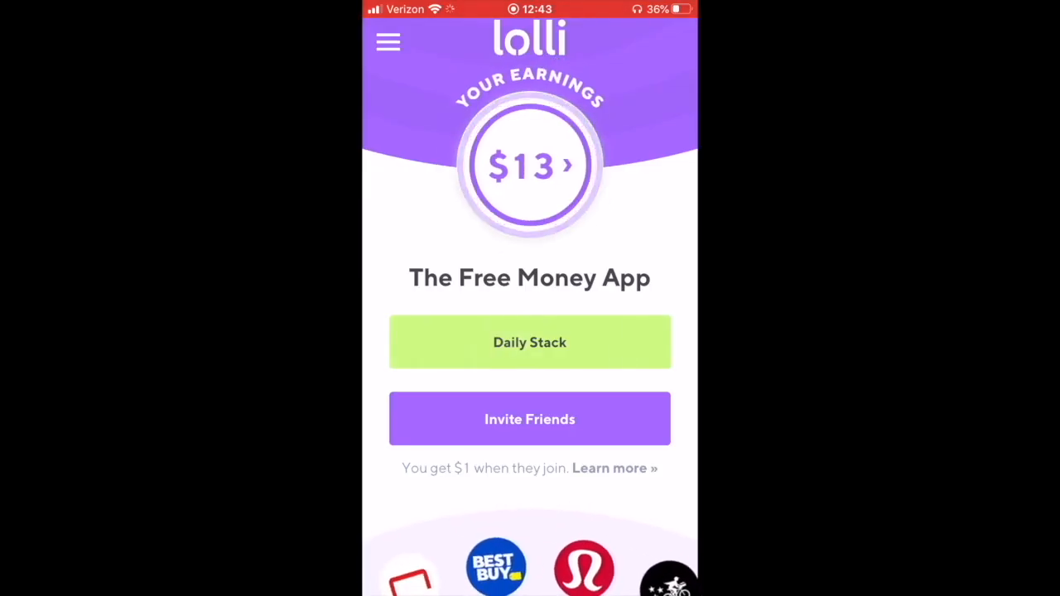
View Lolli's home screen with $13 earnings and Invite Friends option
scroll("left", 3)
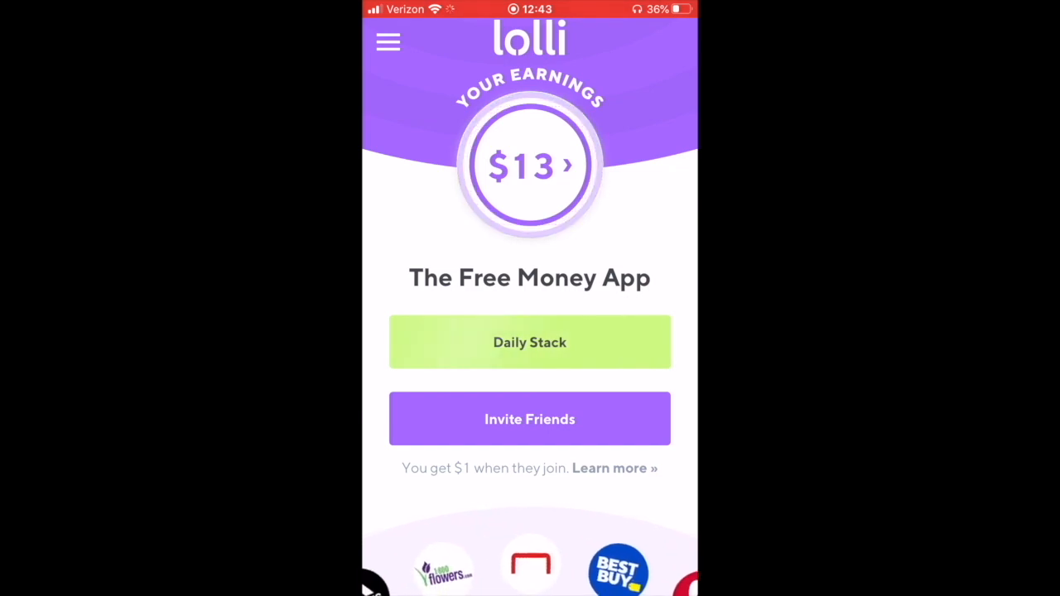
left_click(530, 341)
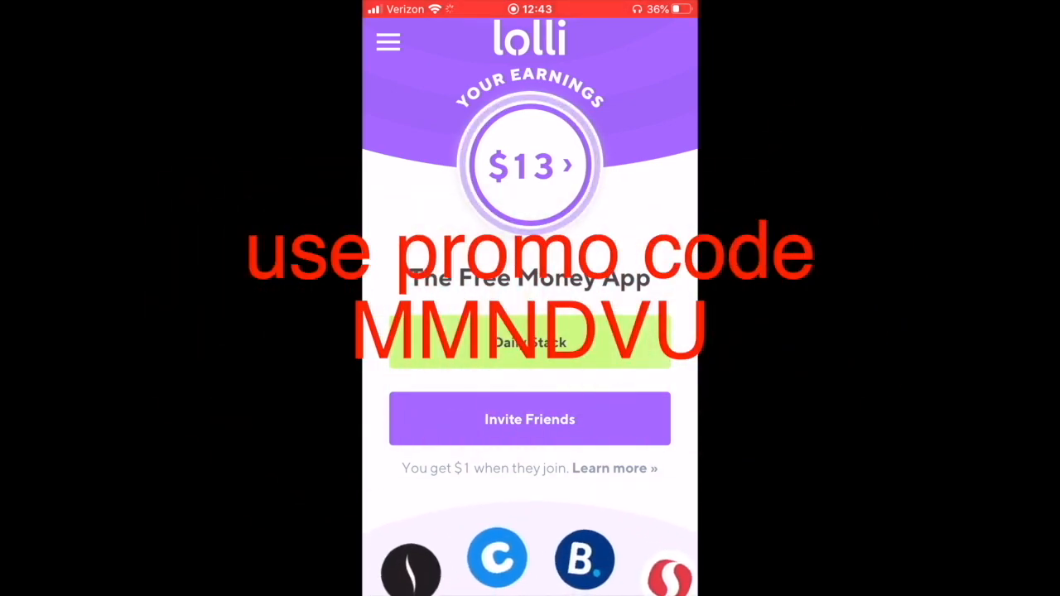
left_click(530, 166)
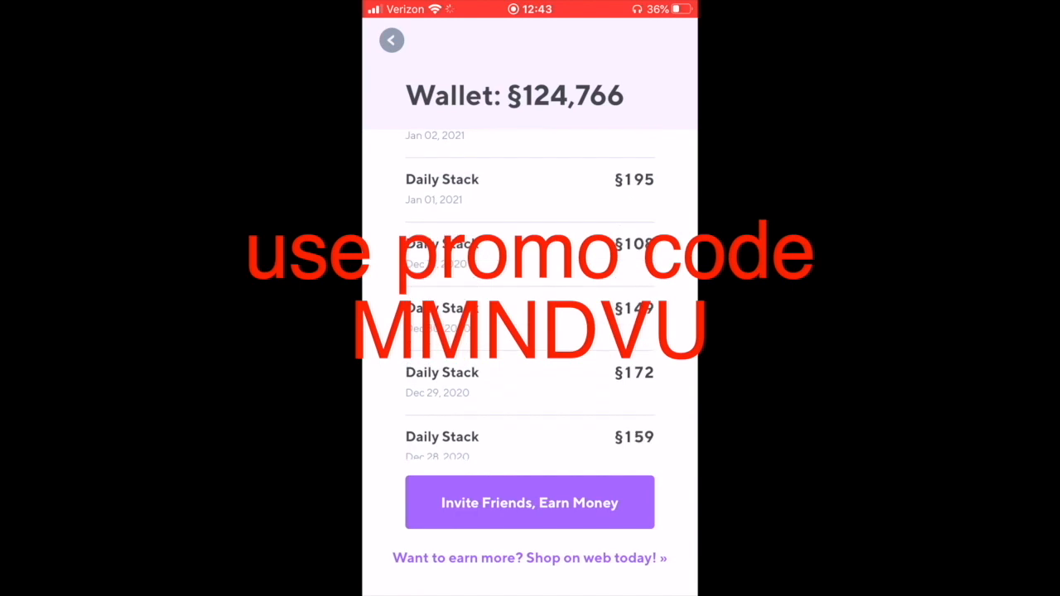
scroll("down", 3)
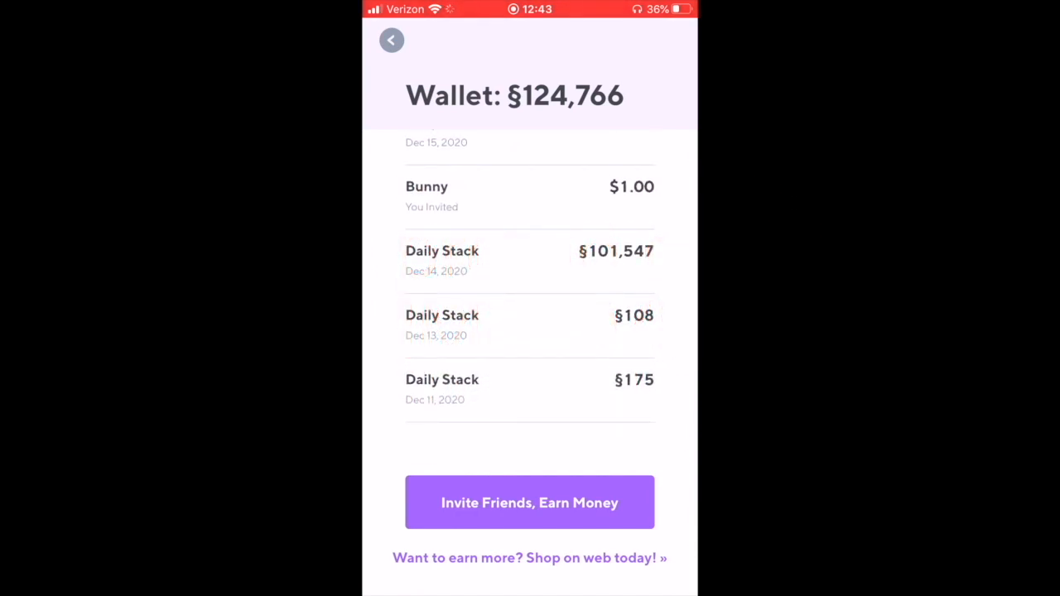
left_click(391, 40)
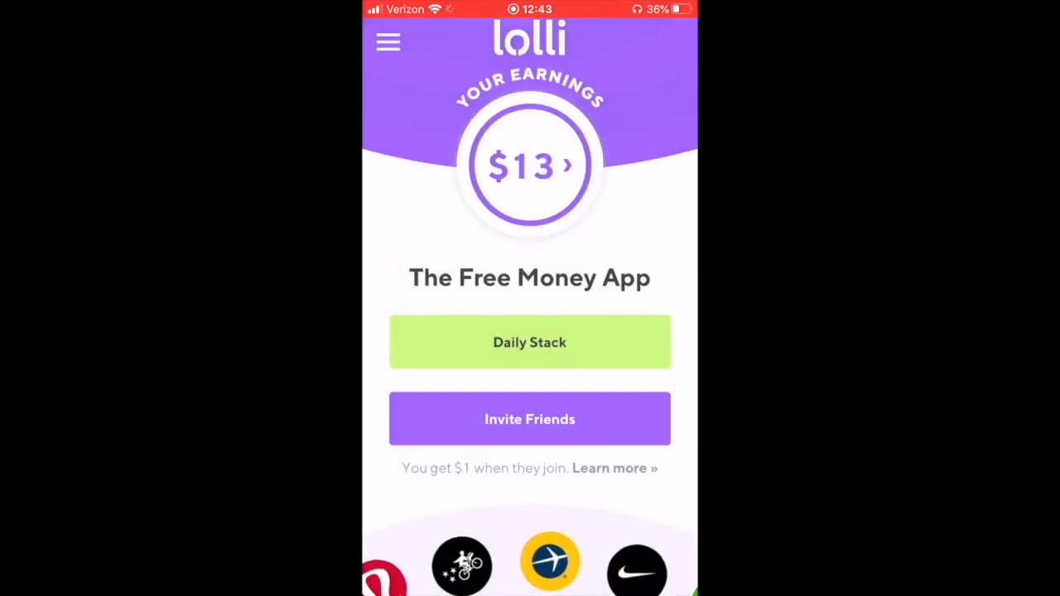